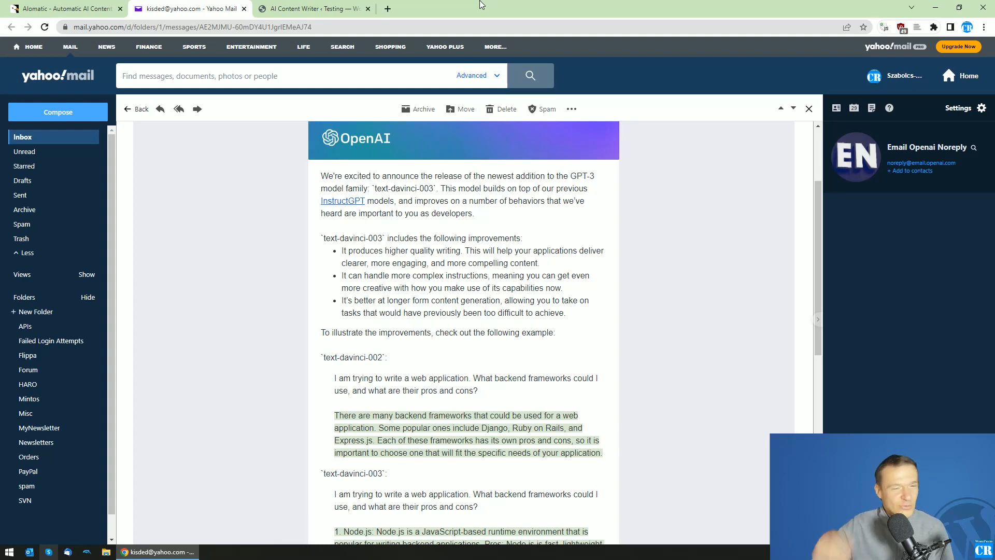
Scroll the OpenAI email to compare the text-davinci-002 and text-davinci-003 example answers.
left_click(63, 8)
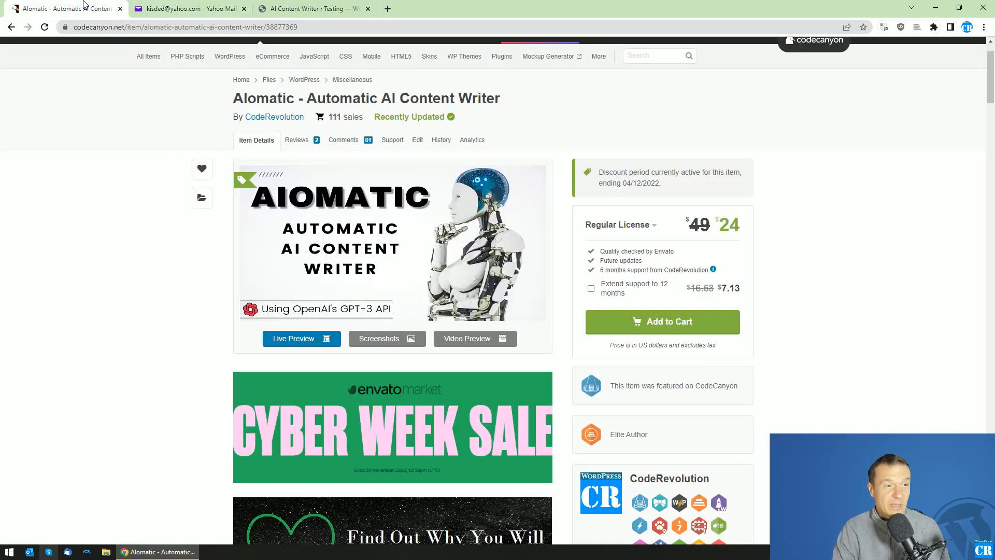
left_click(187, 8)
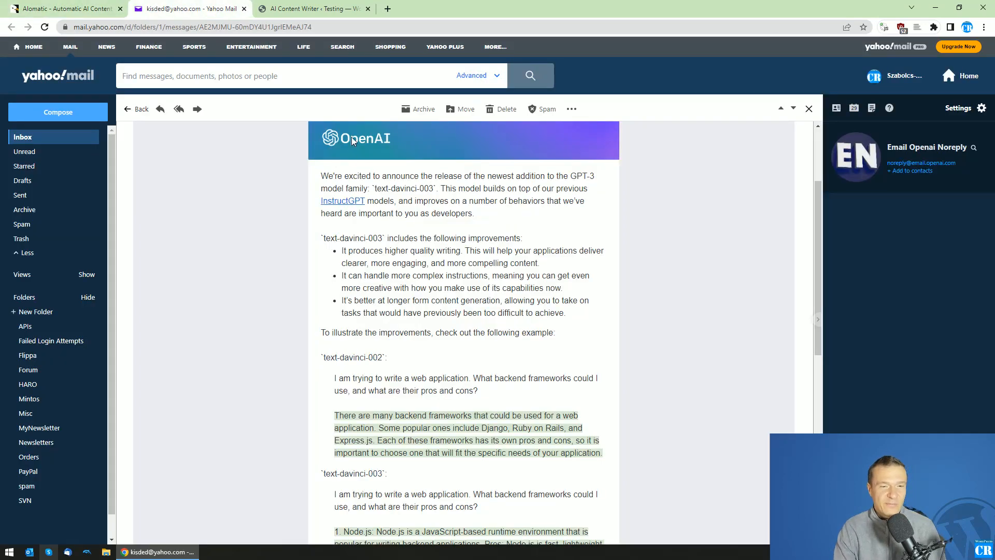
mouse_move(276, 228)
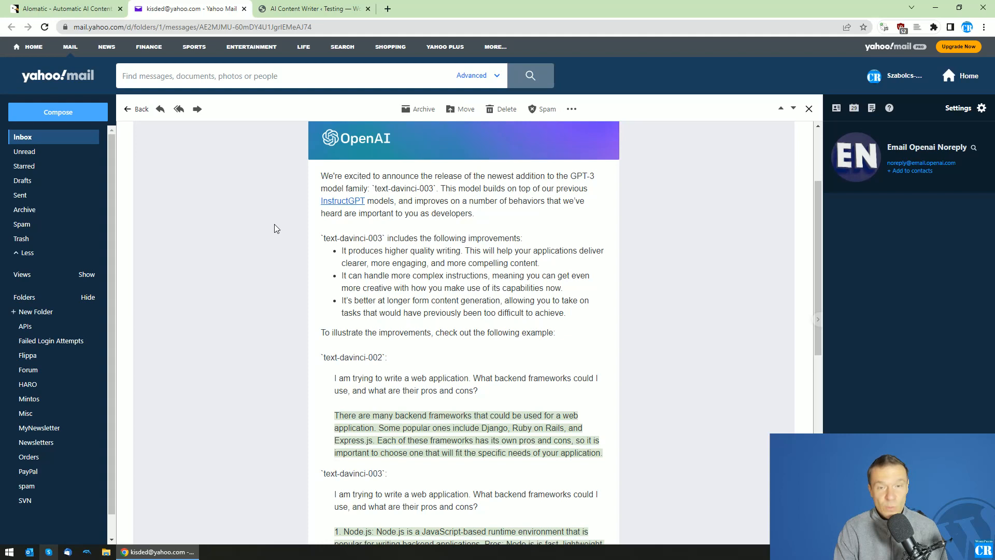
mouse_move(272, 240)
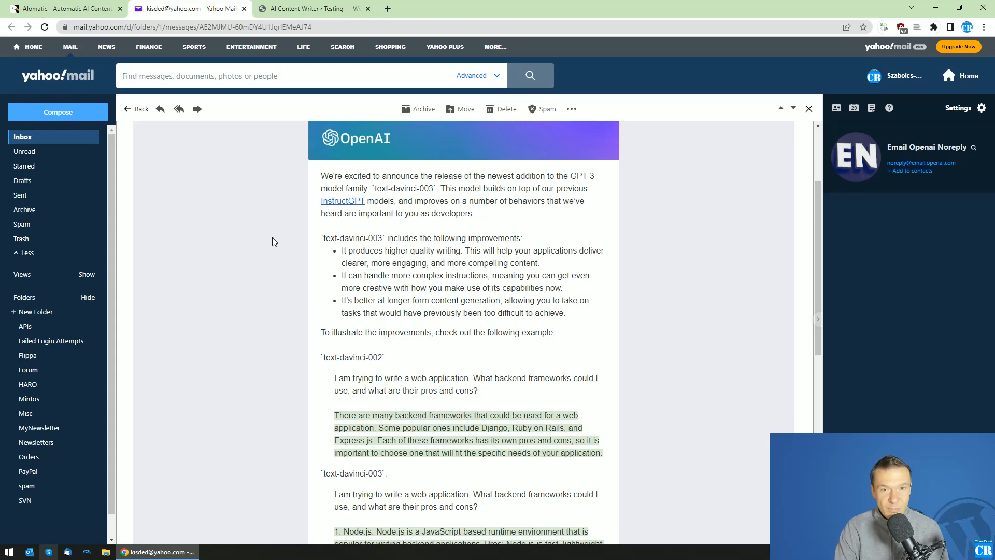
scroll("down", 3)
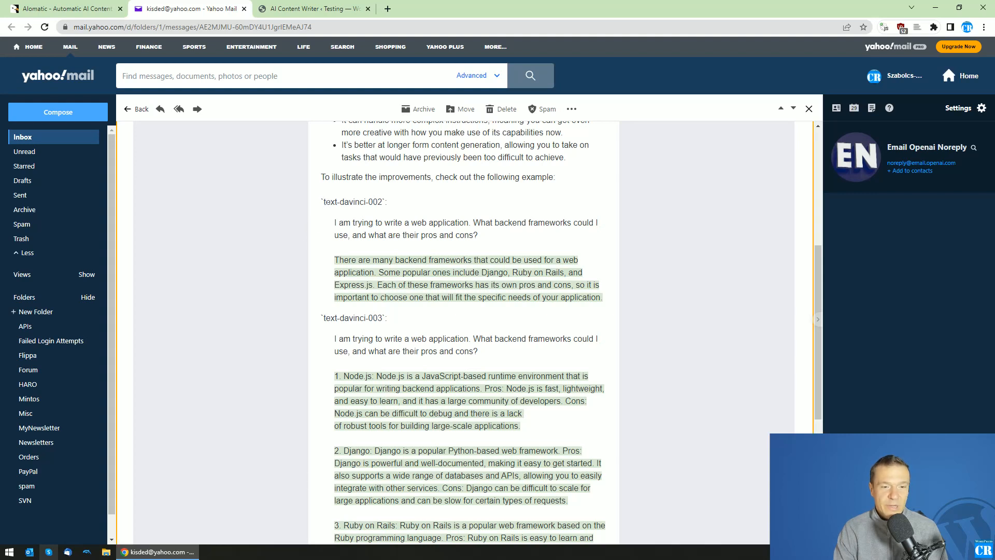
double_click(353, 201)
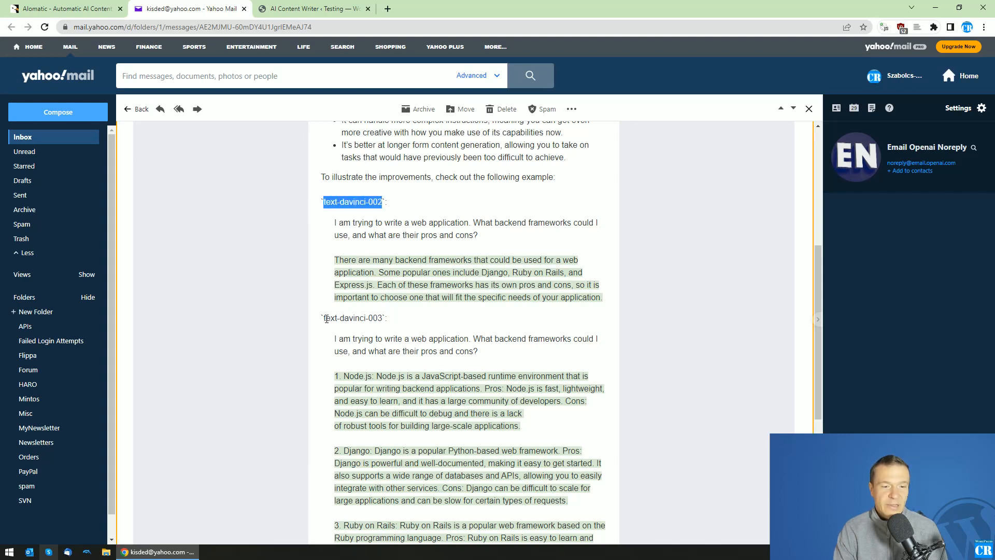
double_click(353, 317)
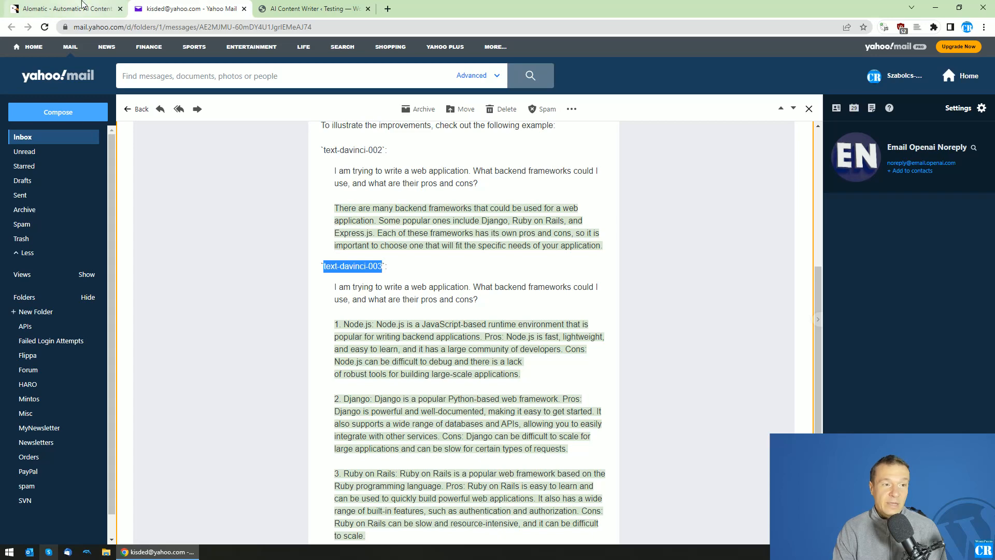
left_click(63, 9)
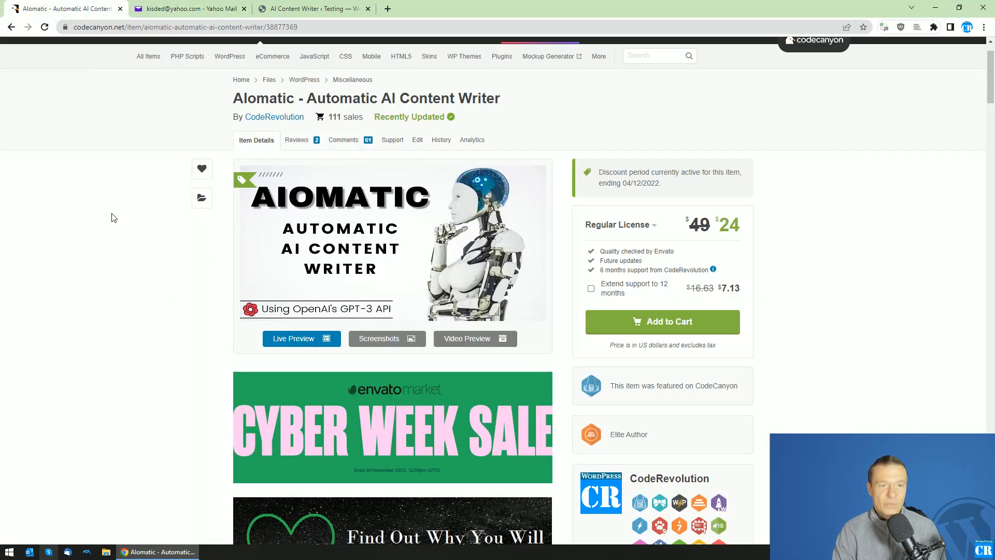
left_click(190, 8)
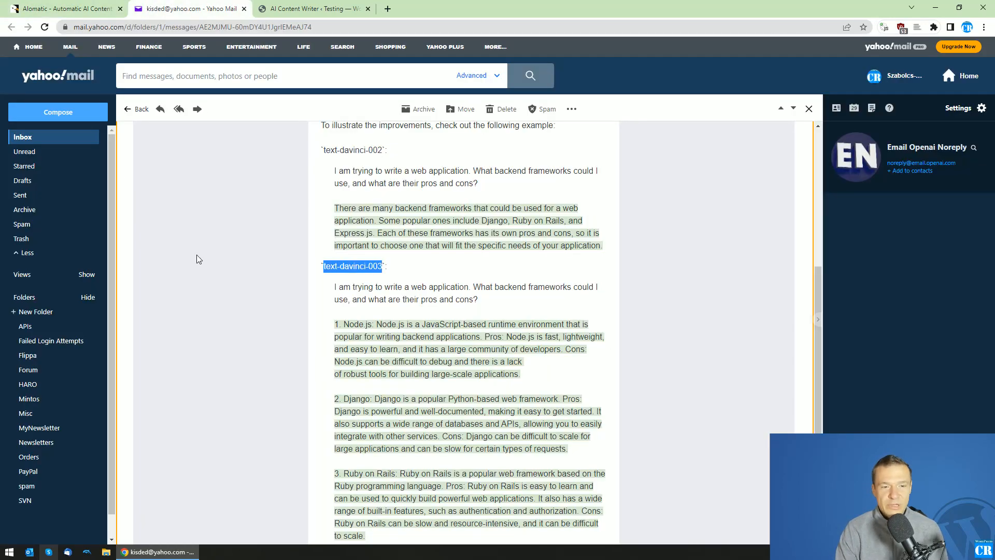
mouse_move(215, 287)
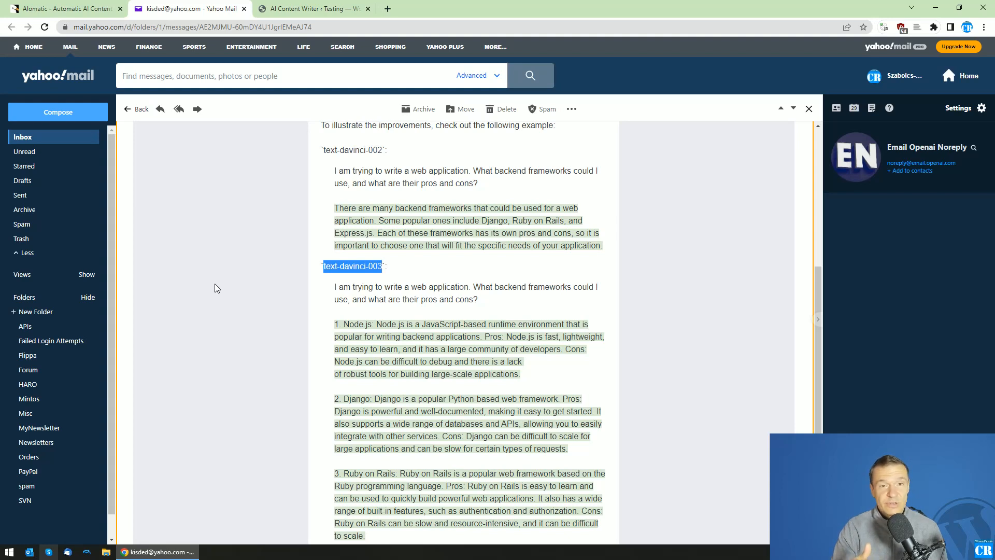
mouse_move(322, 276)
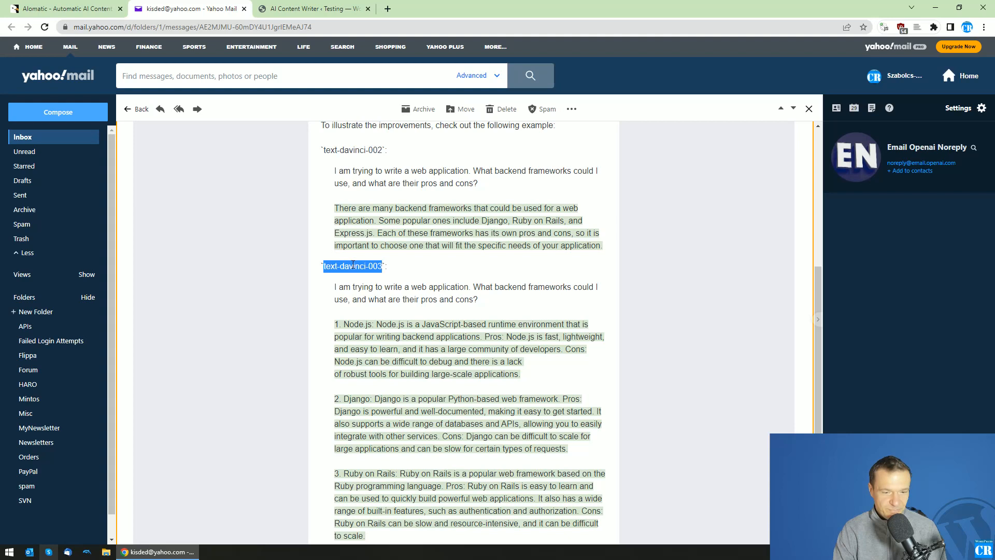
mouse_move(803, 287)
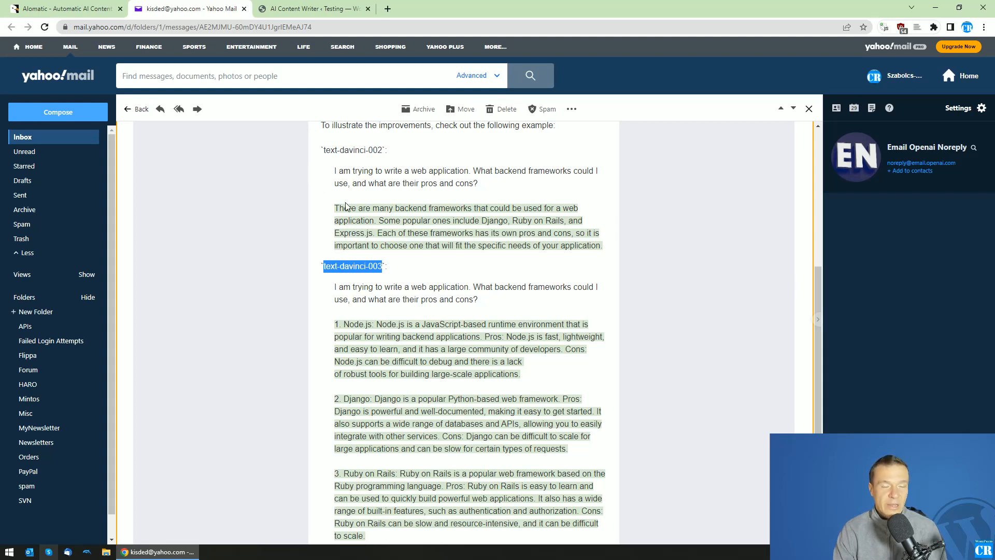
mouse_move(366, 285)
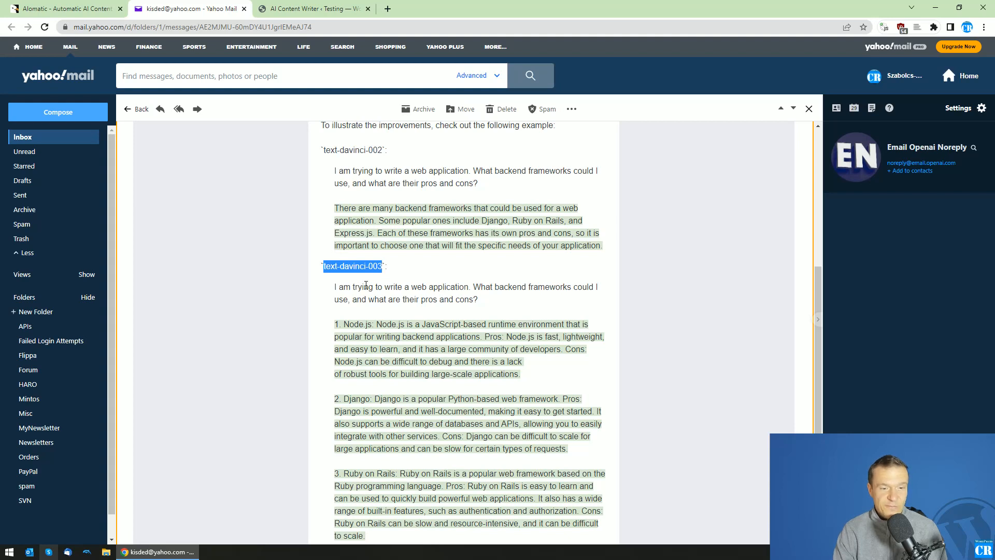
scroll("down", 3)
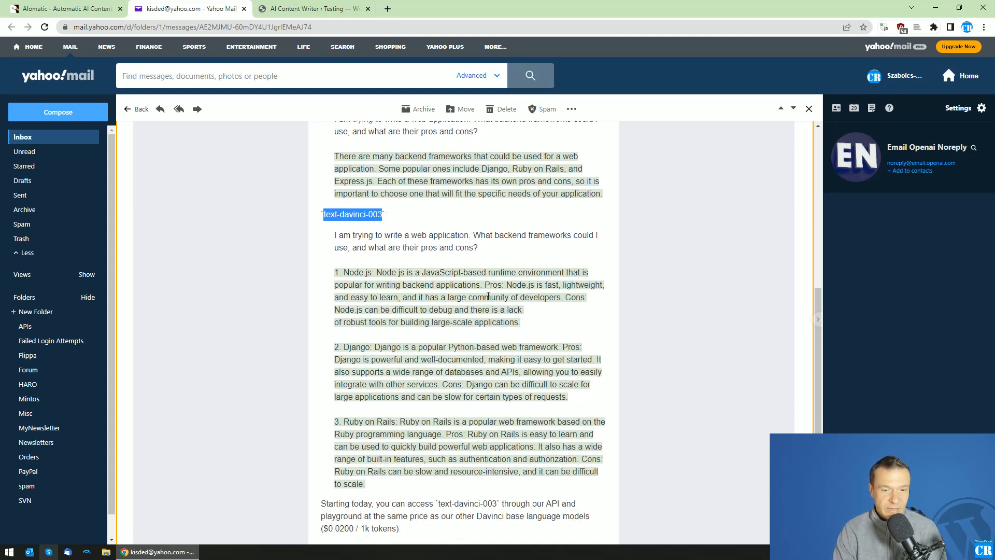
scroll("up", 3)
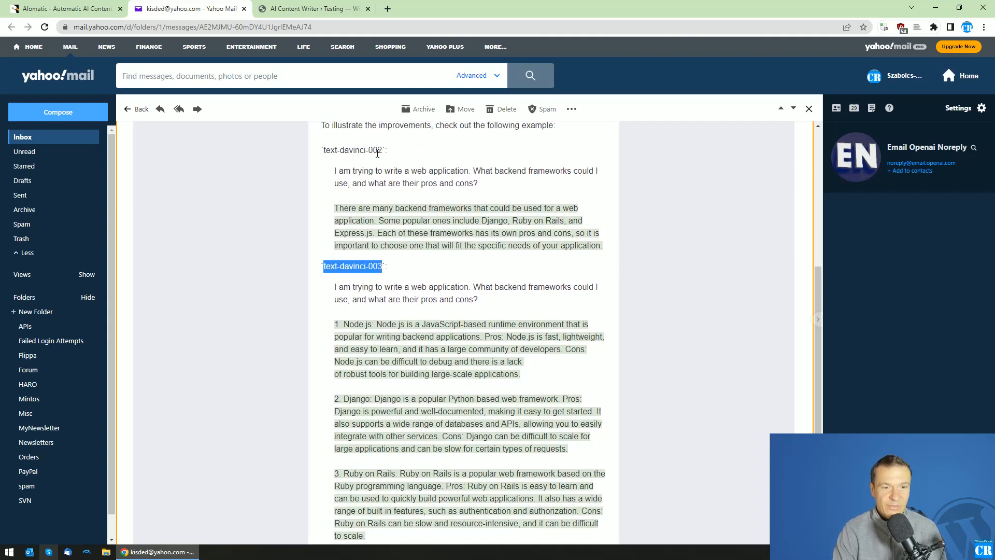
scroll("down", 3)
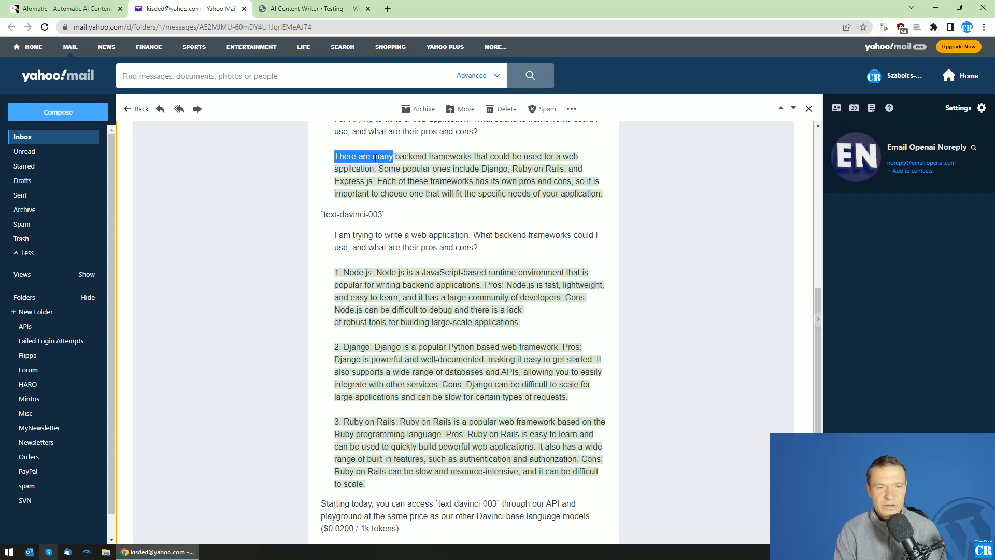
mouse_move(319, 158)
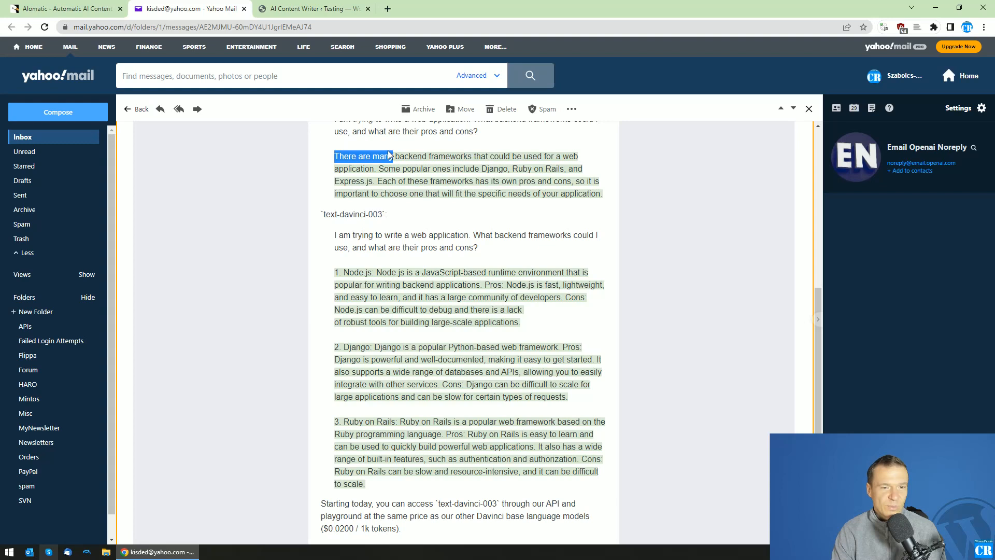
scroll("up", 3)
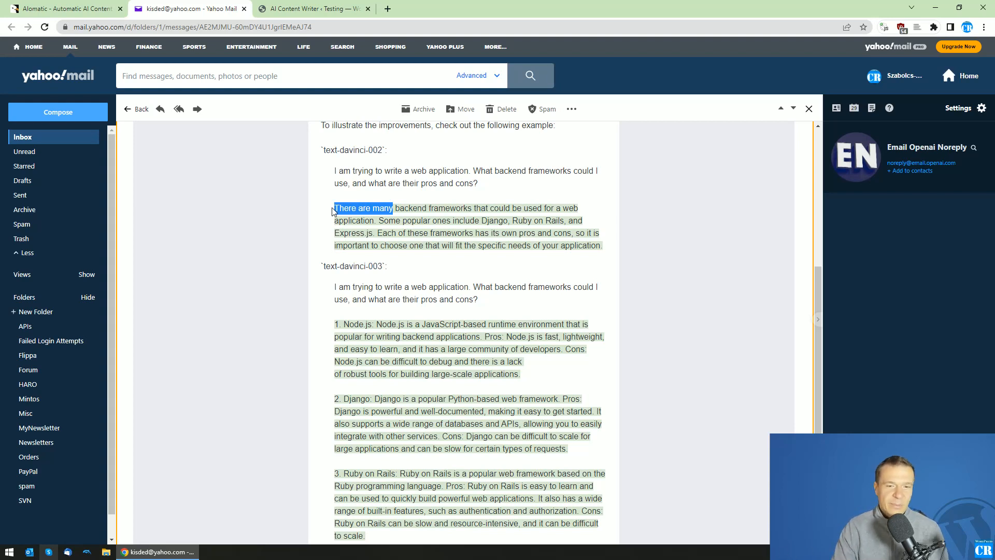
mouse_move(544, 214)
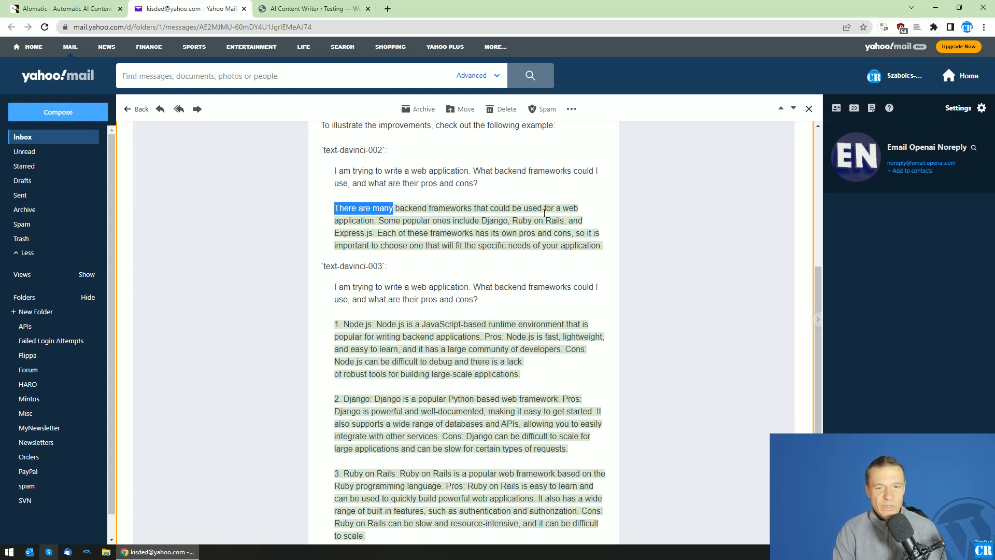
mouse_move(385, 220)
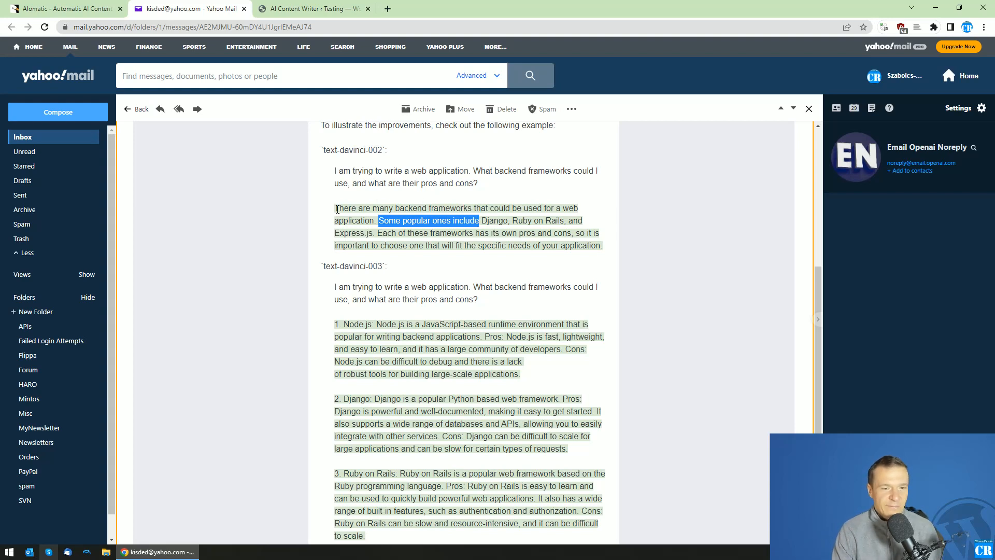
double_click(351, 208)
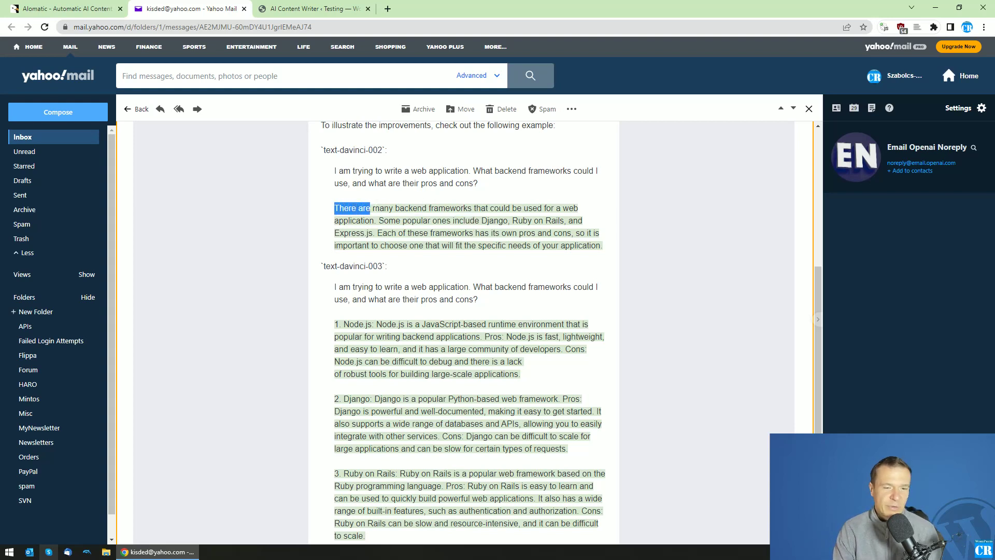
left_click_drag(334, 208, 392, 207)
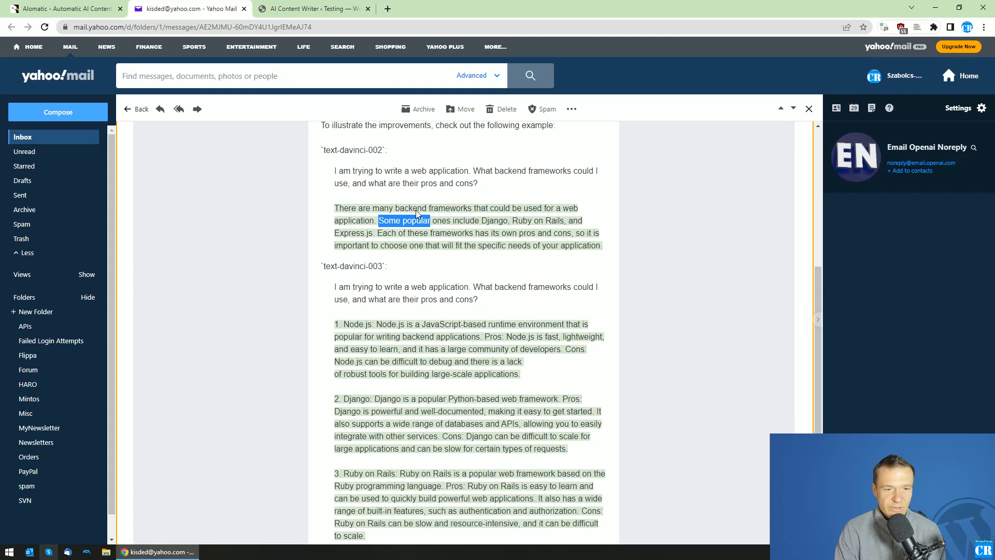
Highlight Node.js and its Pros and Cons in the text-davinci-003 example answer.
scroll("down", 3)
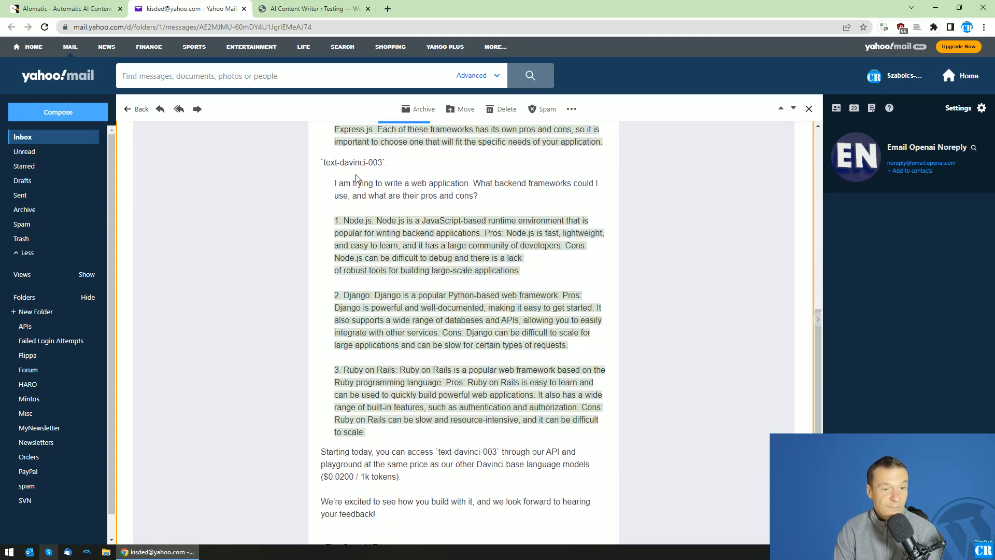
mouse_move(342, 217)
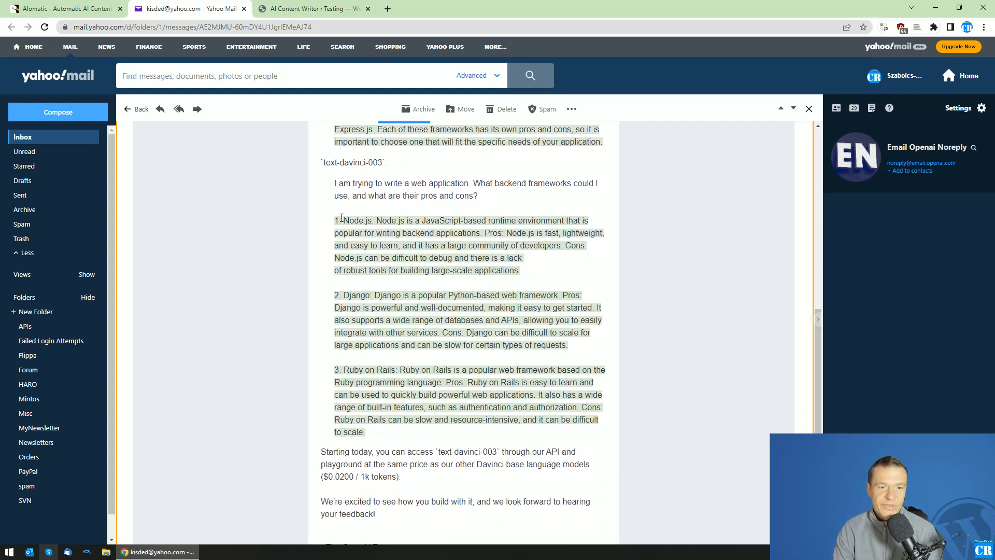
double_click(356, 220)
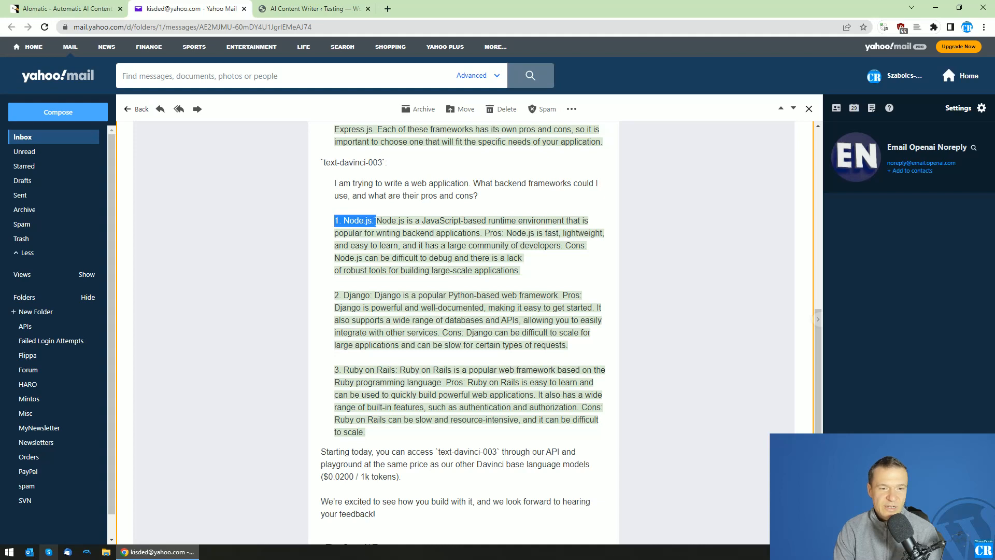
left_click(490, 232)
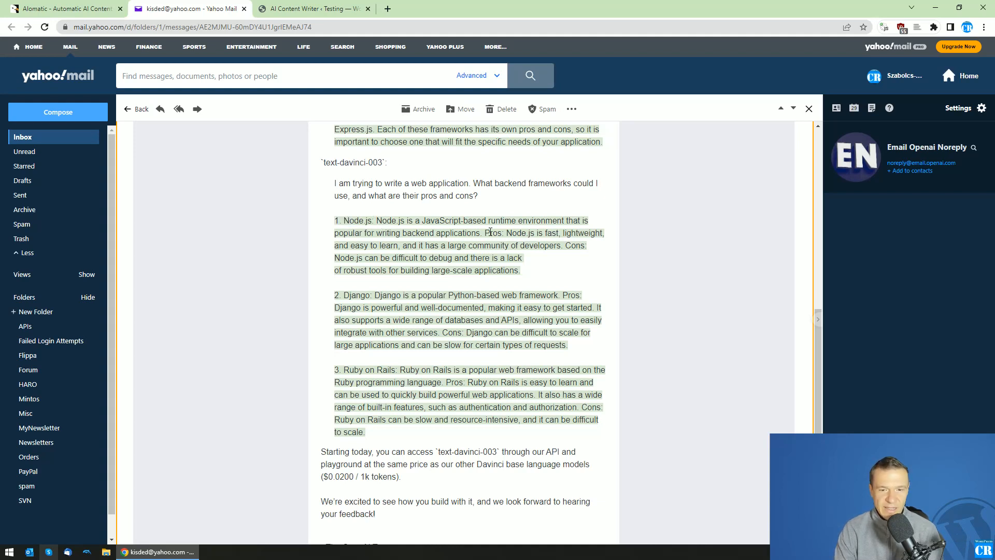
double_click(493, 233)
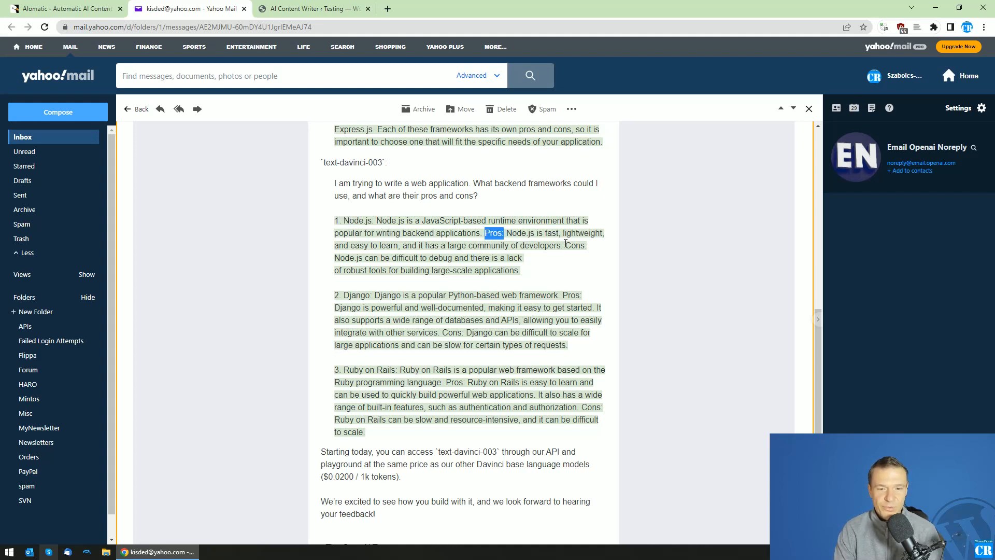
double_click(575, 246)
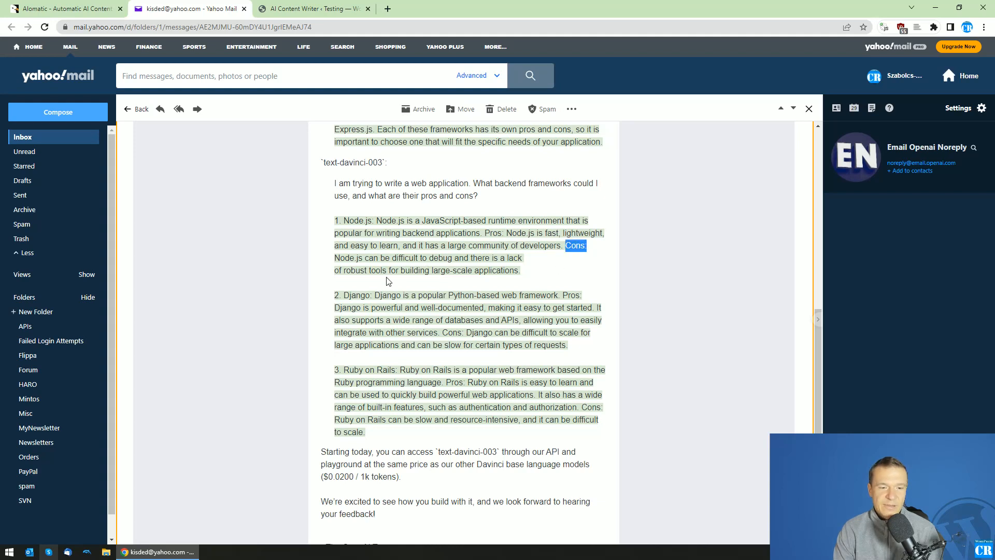
mouse_move(384, 292)
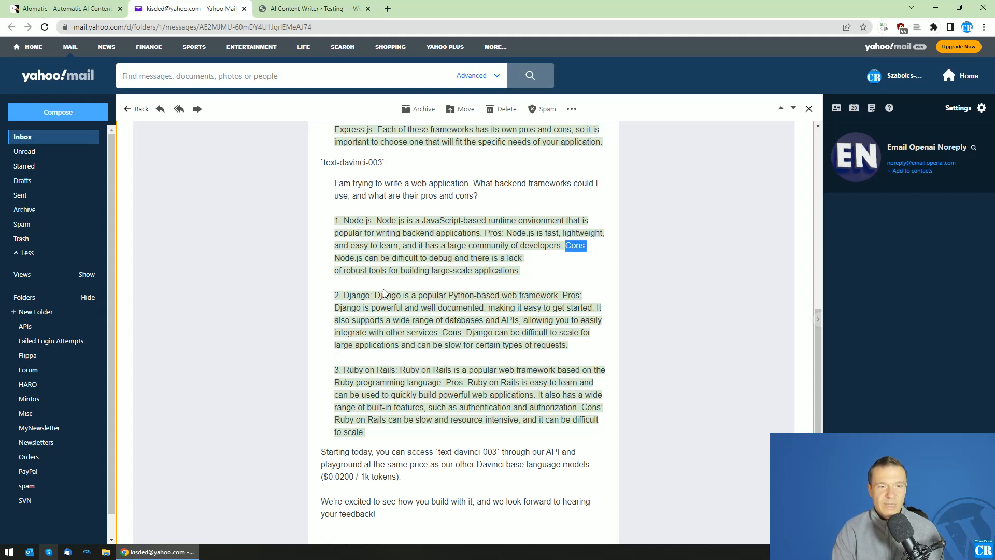
Scroll back to the shared backend-frameworks question under text-davinci-002.
scroll("up", 3)
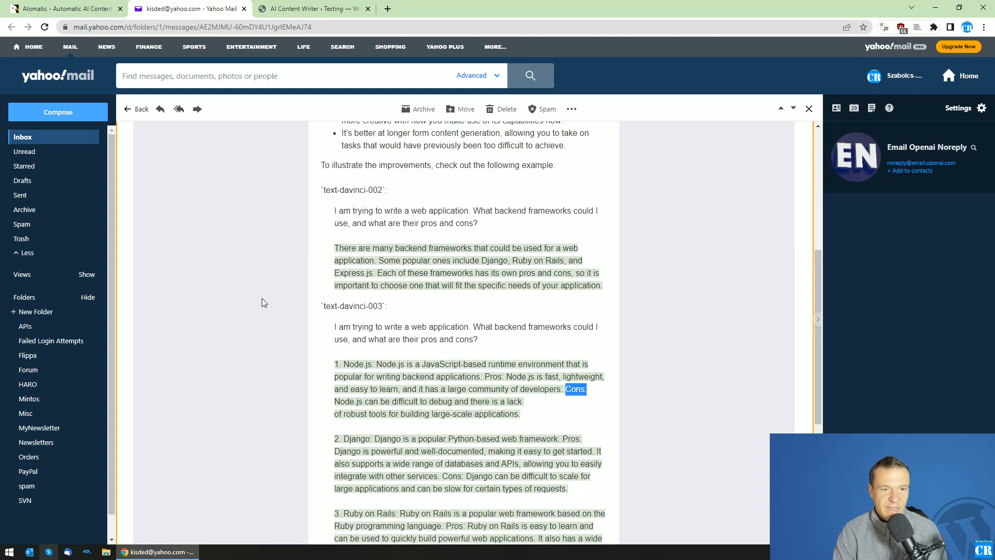
scroll("up", 3)
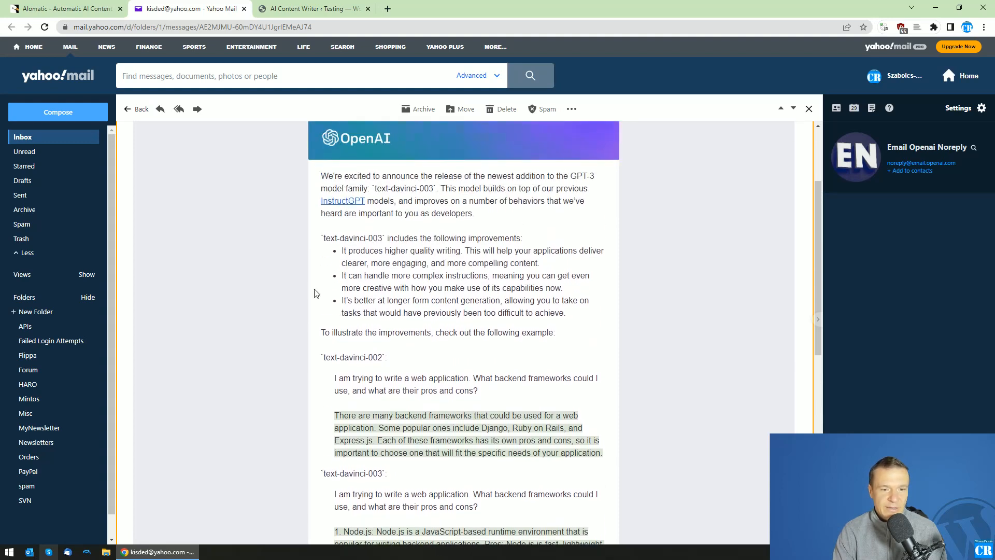
scroll("down", 3)
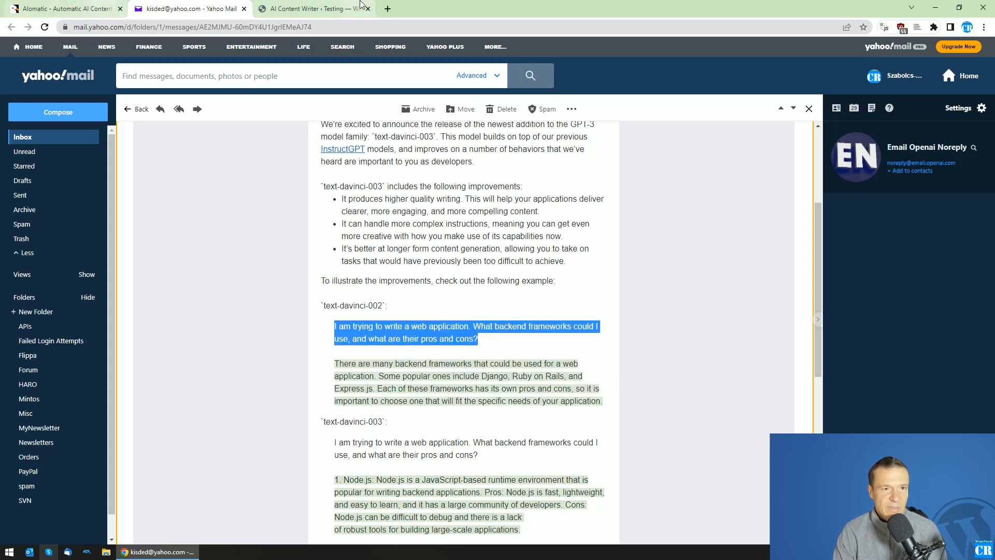
Save a rule titled with the backend-frameworks question, using text-davinci-003.
left_click(312, 8)
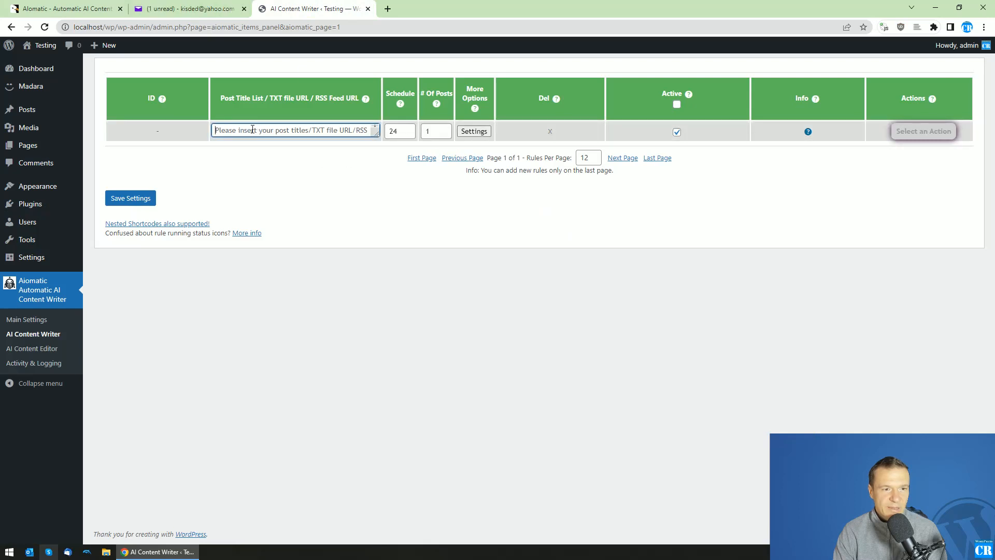
type("their pros and cons?")
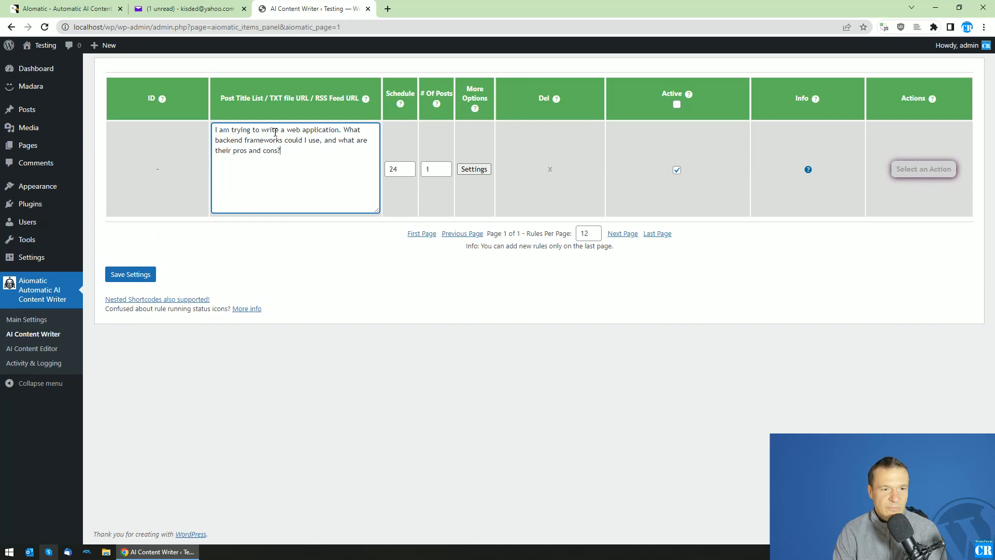
mouse_move(473, 169)
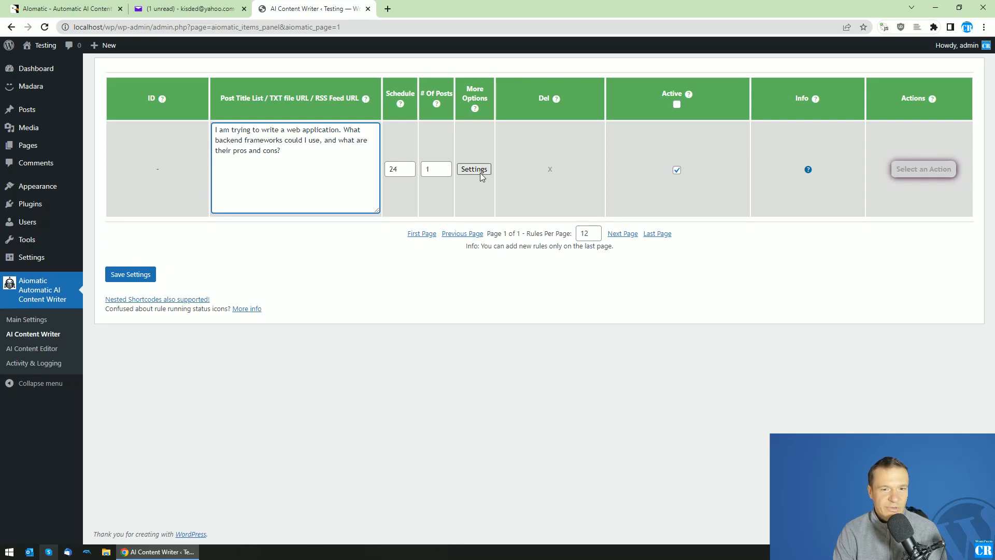
left_click(473, 169)
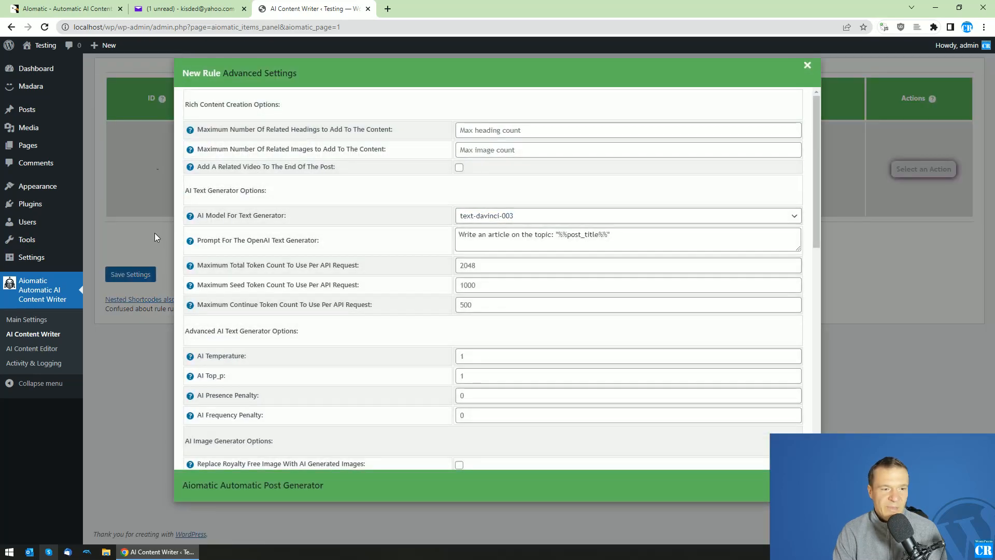
left_click(808, 65)
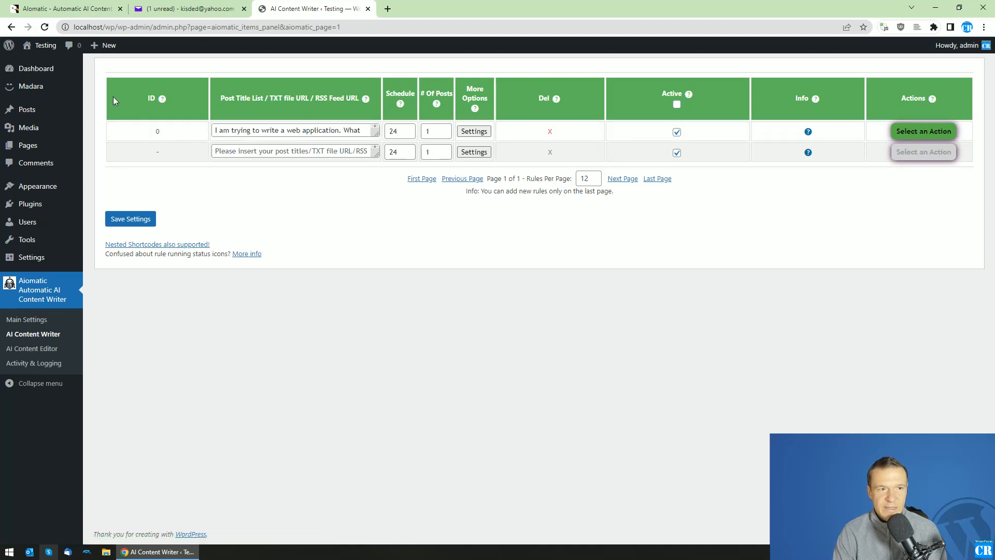
left_click(437, 9)
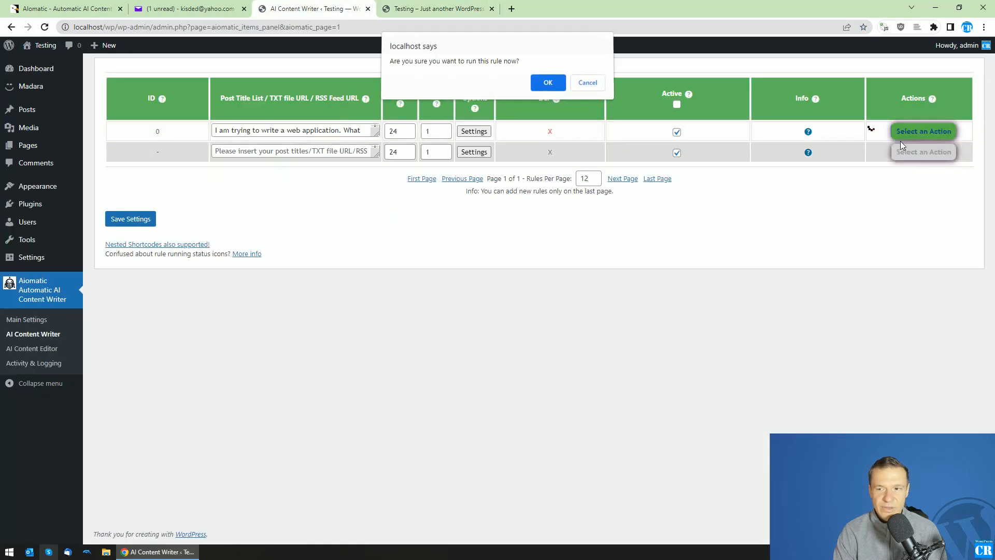
Confirm running the rule now and verify the site's front page has no posts yet.
left_click(586, 83)
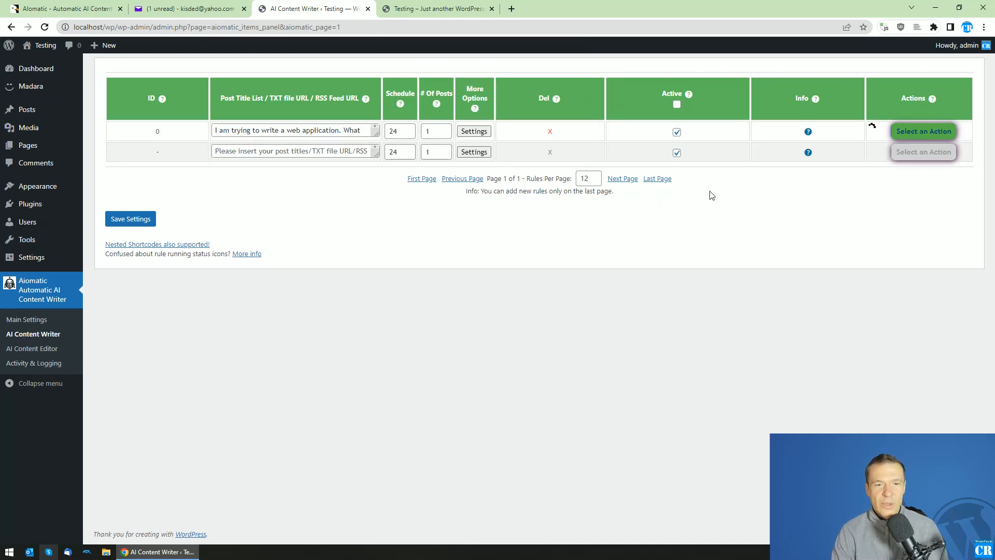
left_click(437, 8)
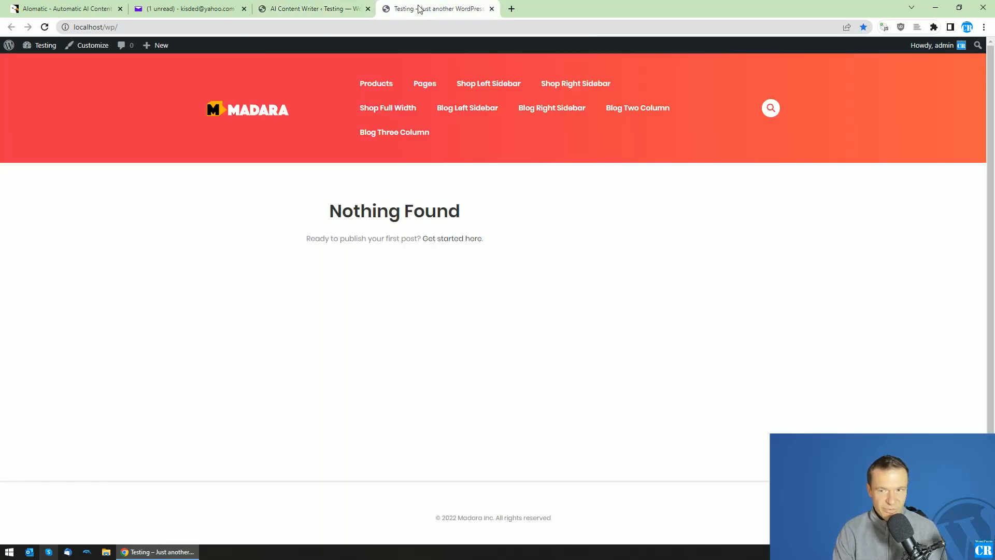
mouse_move(322, 263)
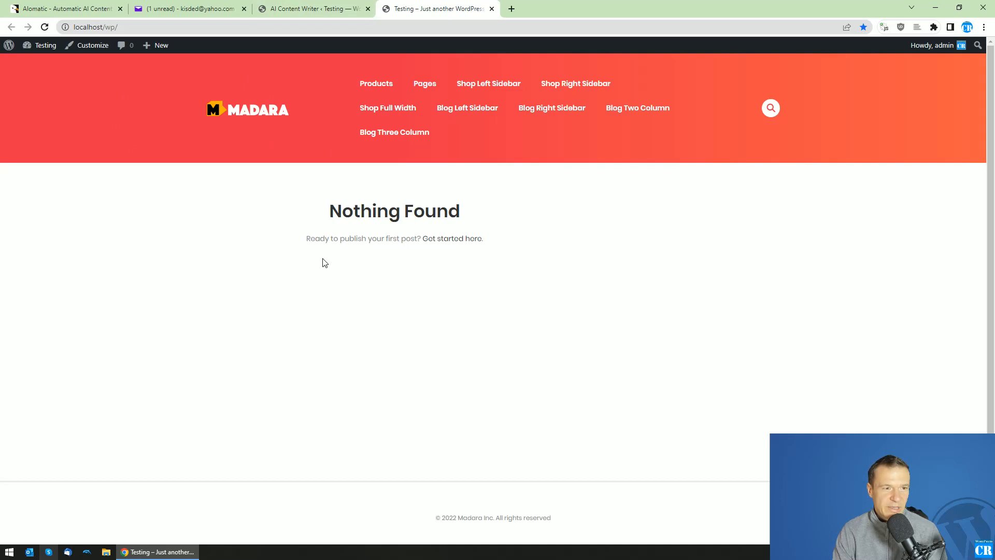
mouse_move(336, 138)
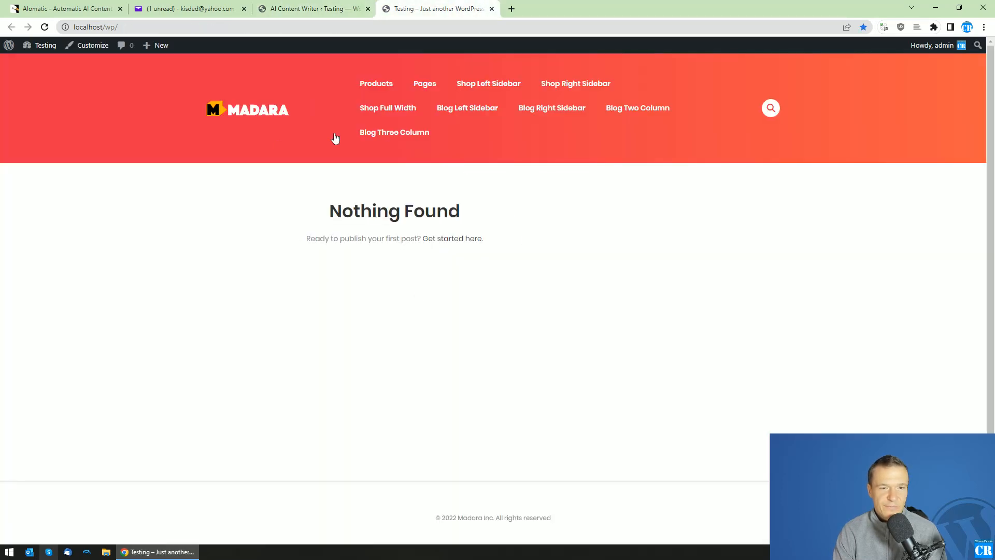
left_click(311, 8)
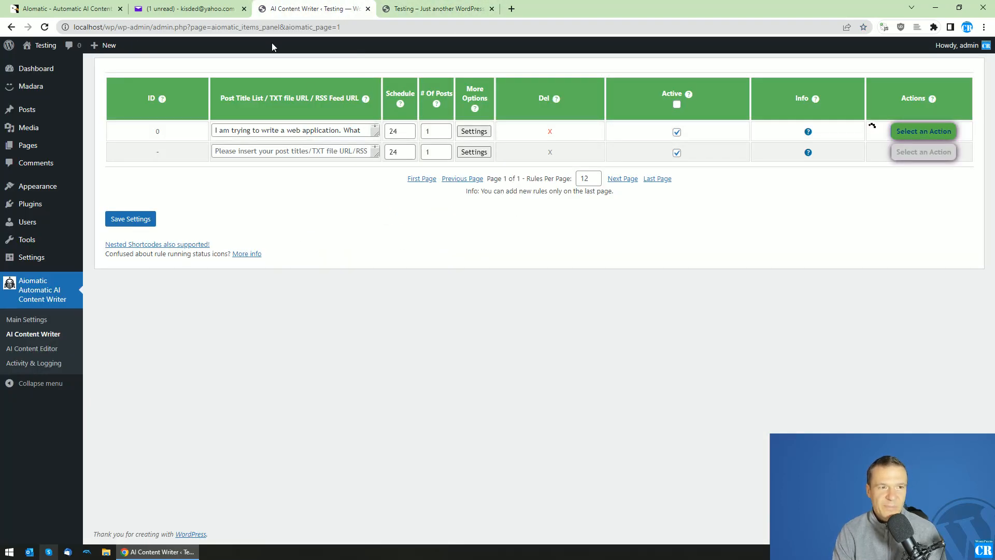
mouse_move(856, 147)
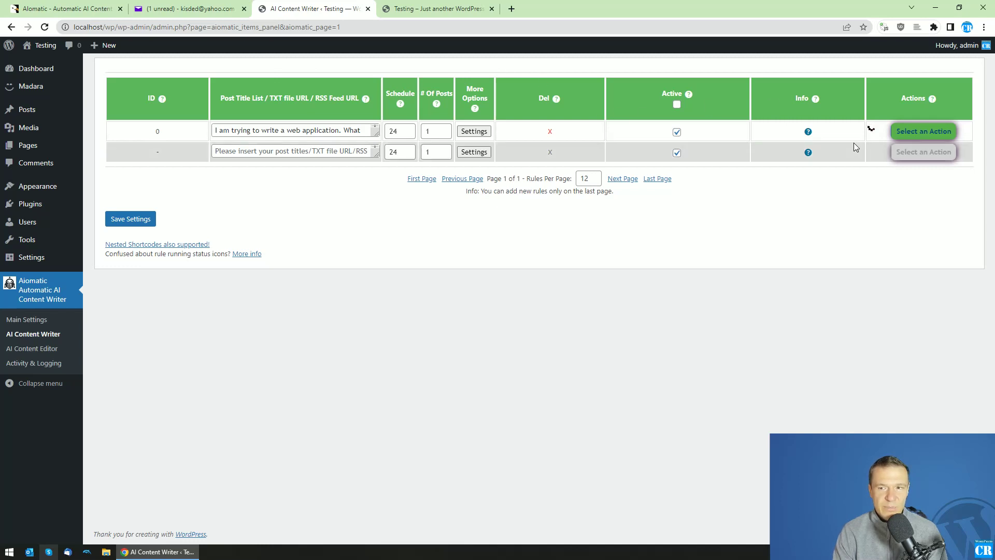
mouse_move(688, 198)
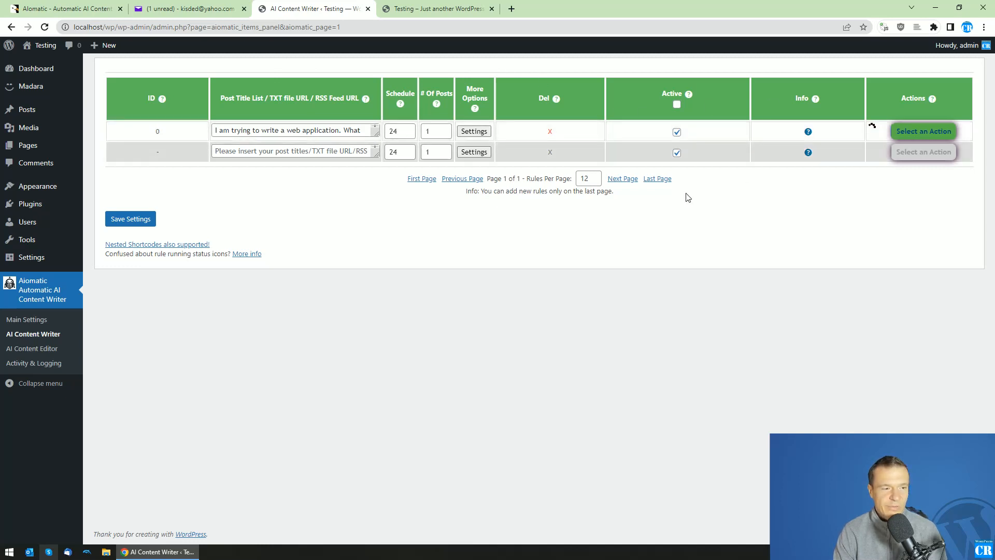
mouse_move(558, 221)
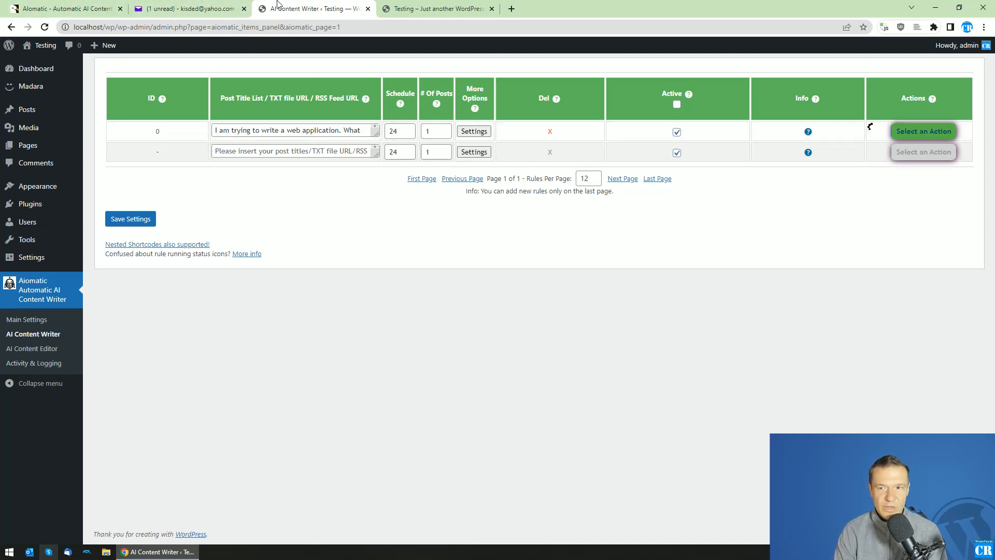
Read to the end of the OpenAI email in Yahoo Mail.
left_click(187, 8)
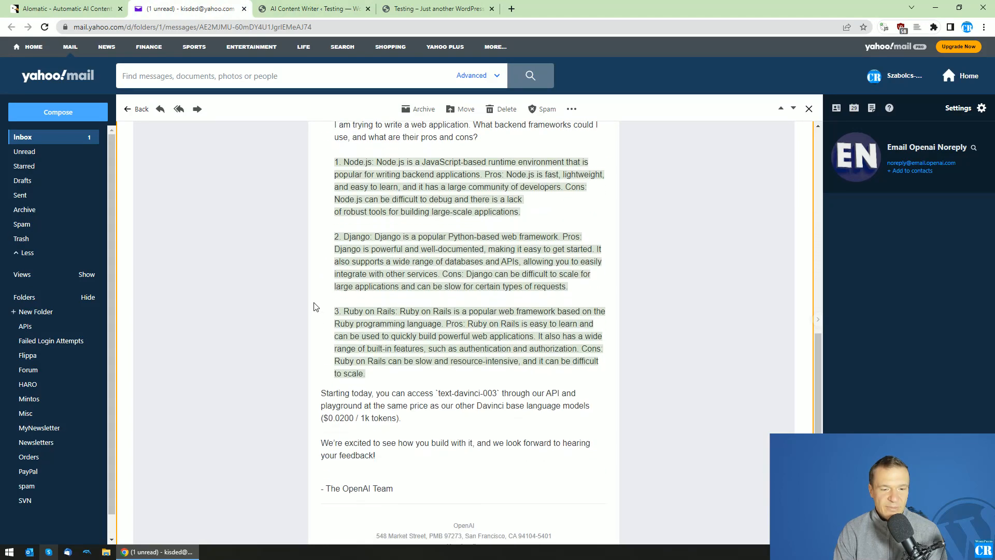
scroll("down", 3)
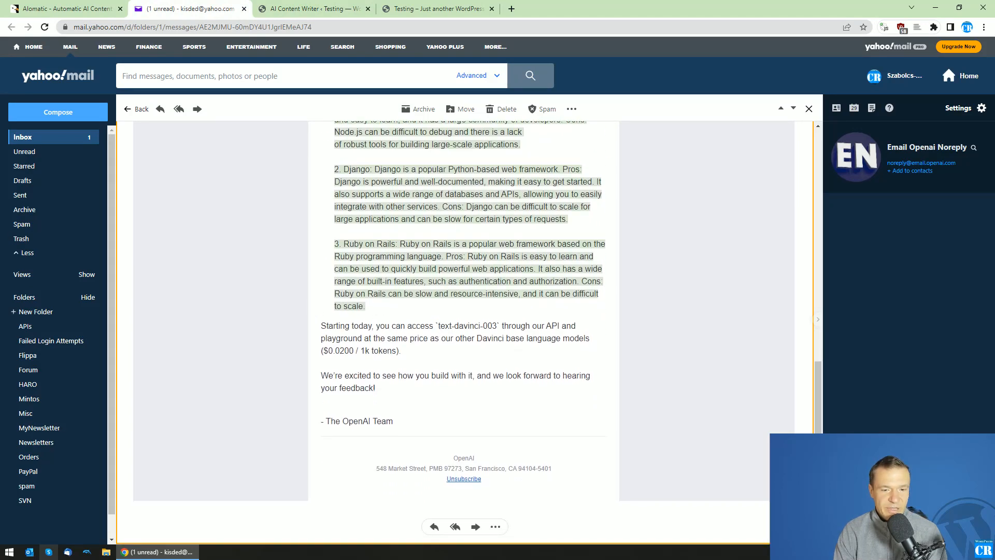
double_click(467, 325)
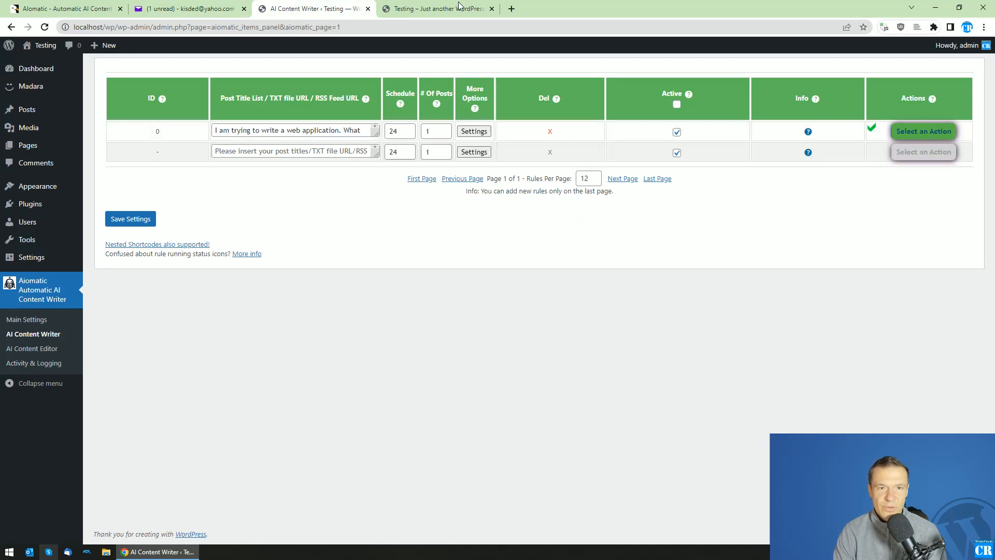
Read the generated backend-frameworks post on the site, then return to the rules list.
left_click(435, 8)
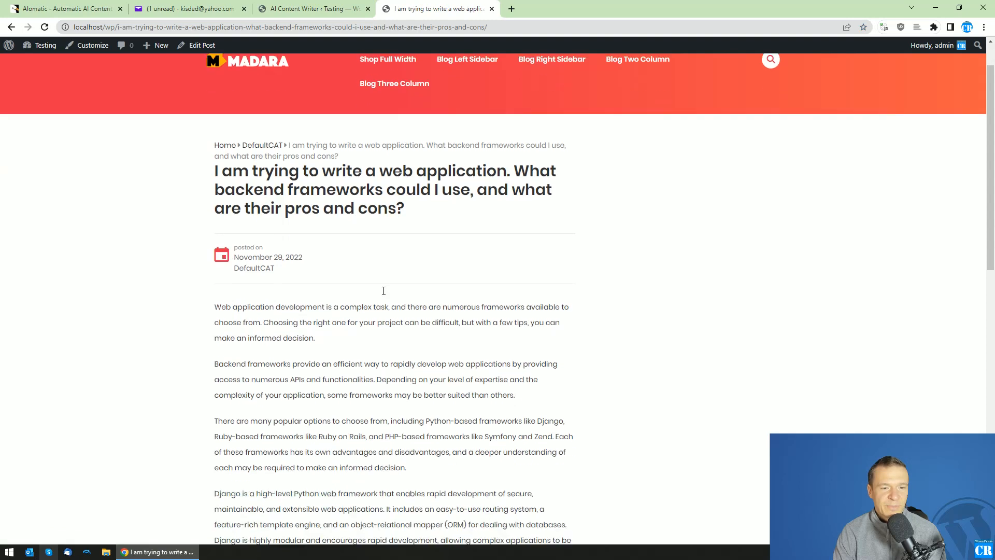
scroll("down", 3)
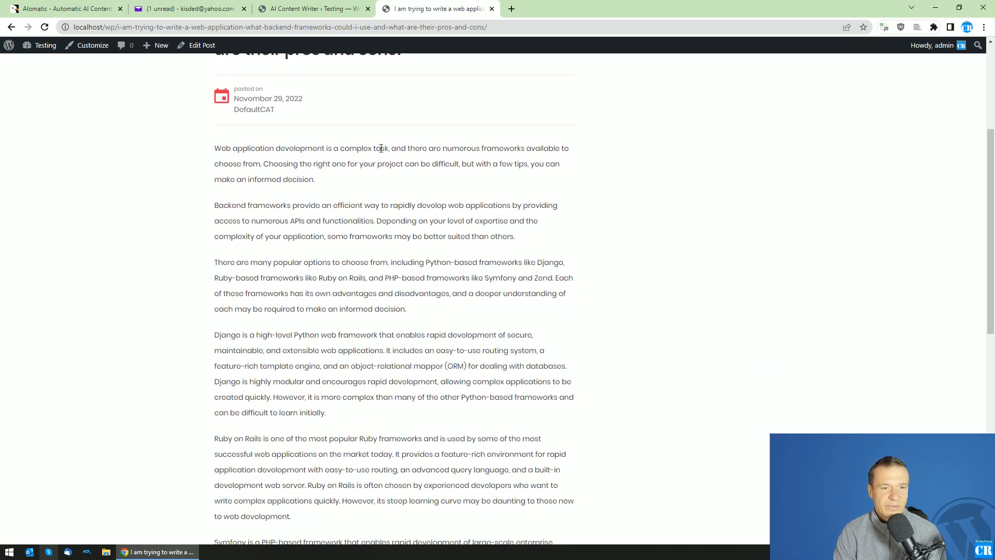
scroll("down", 3)
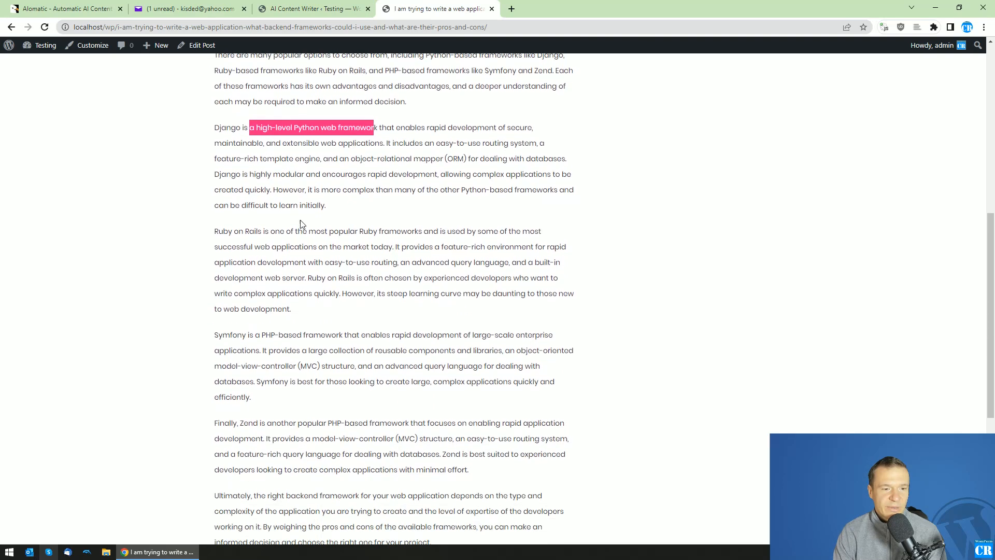
scroll("down", 3)
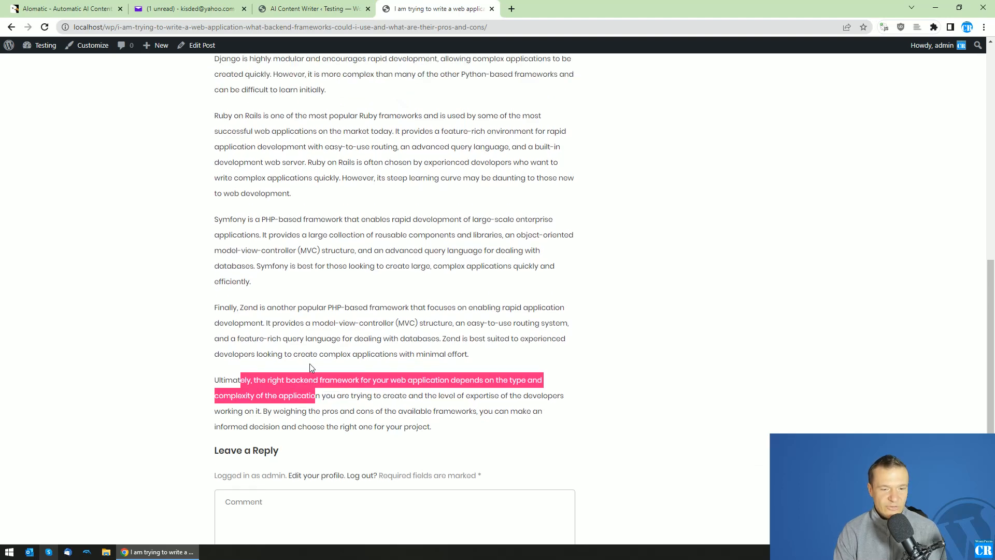
scroll("up", 3)
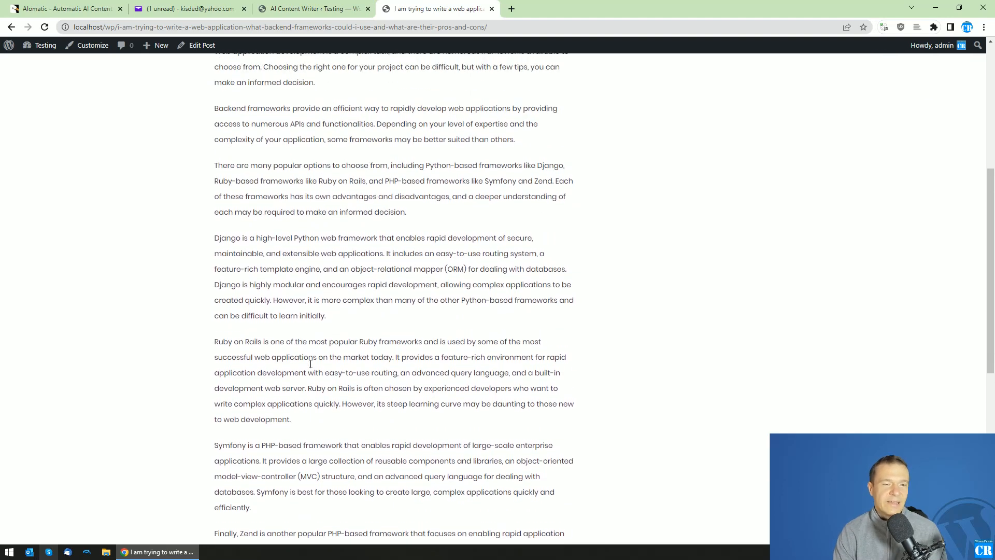
left_click(311, 8)
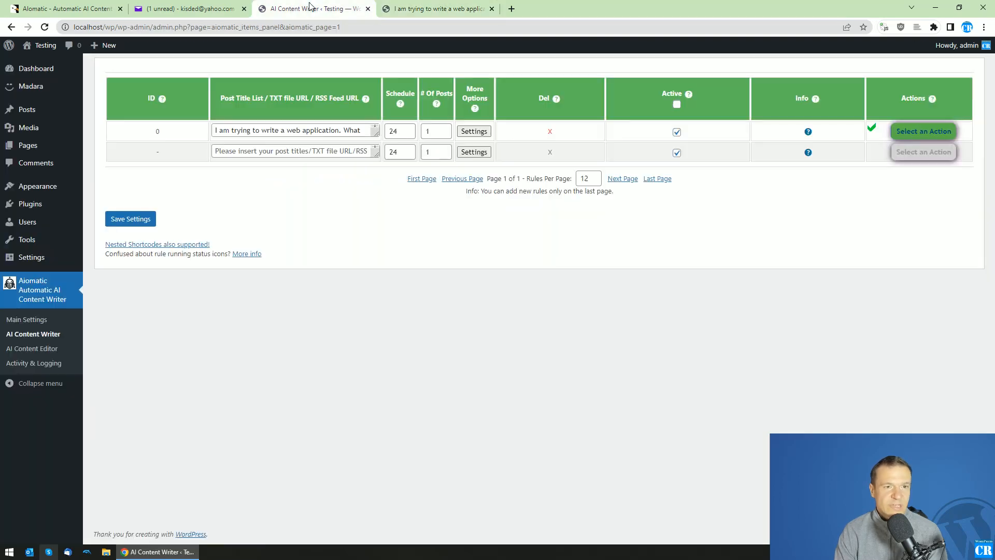
left_click(473, 130)
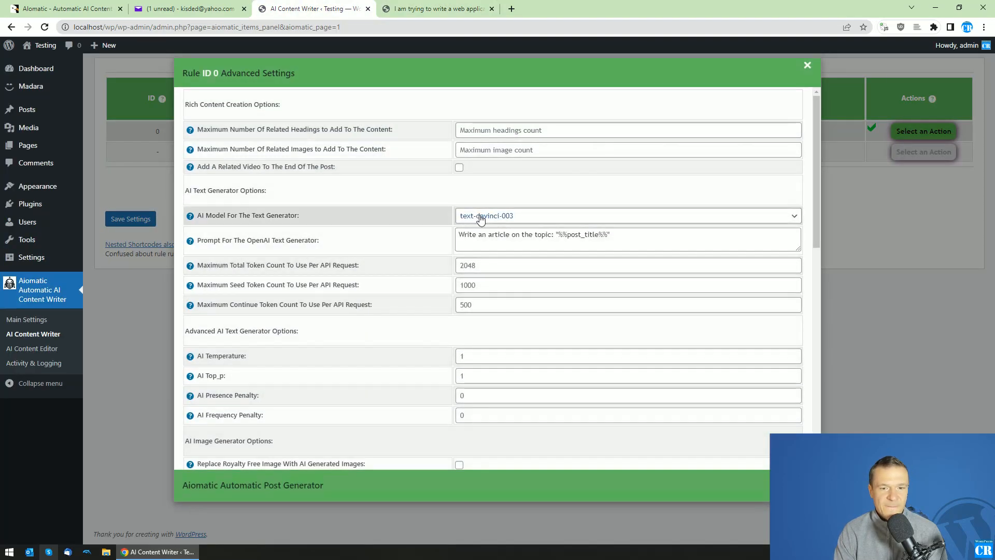
left_click(627, 215)
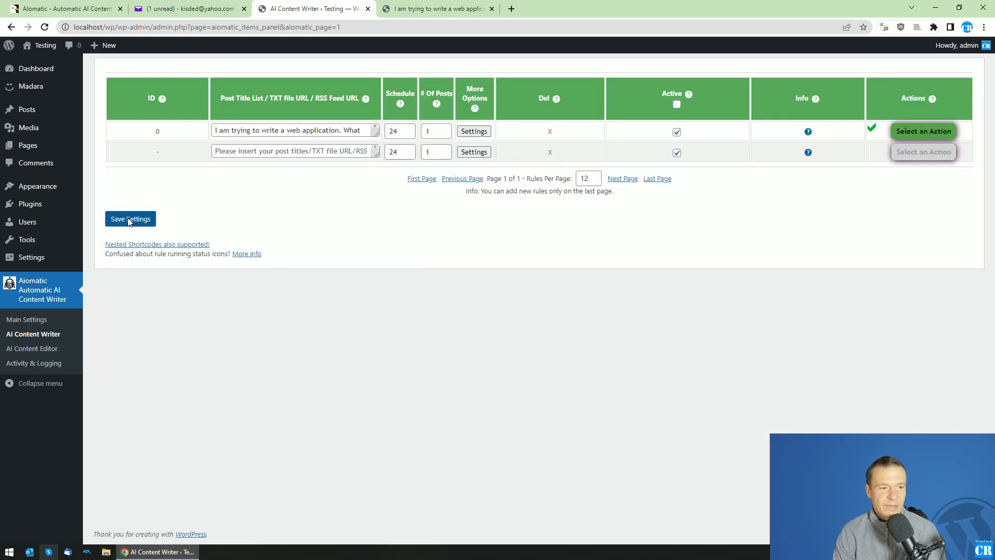
left_click(924, 131)
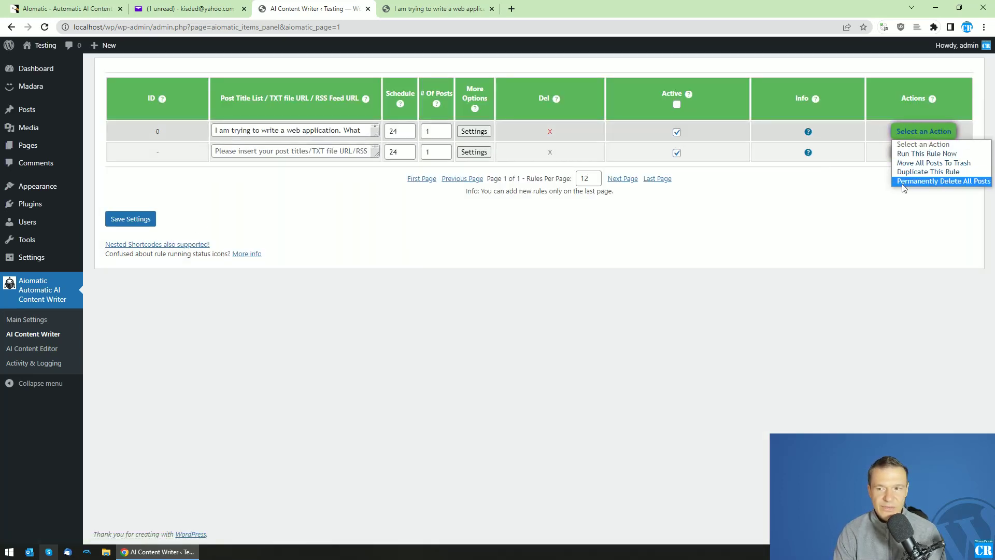
mouse_move(930, 153)
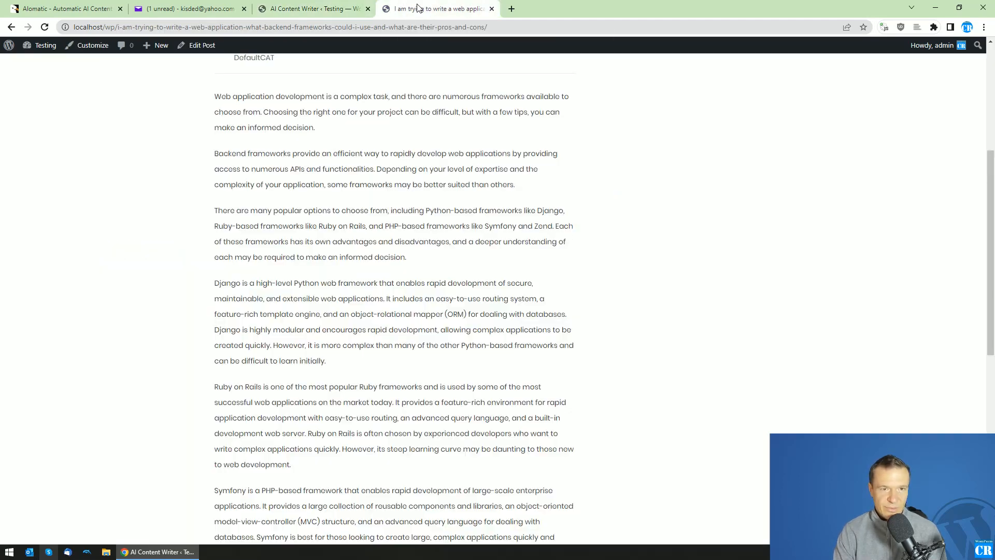
scroll("up", 3)
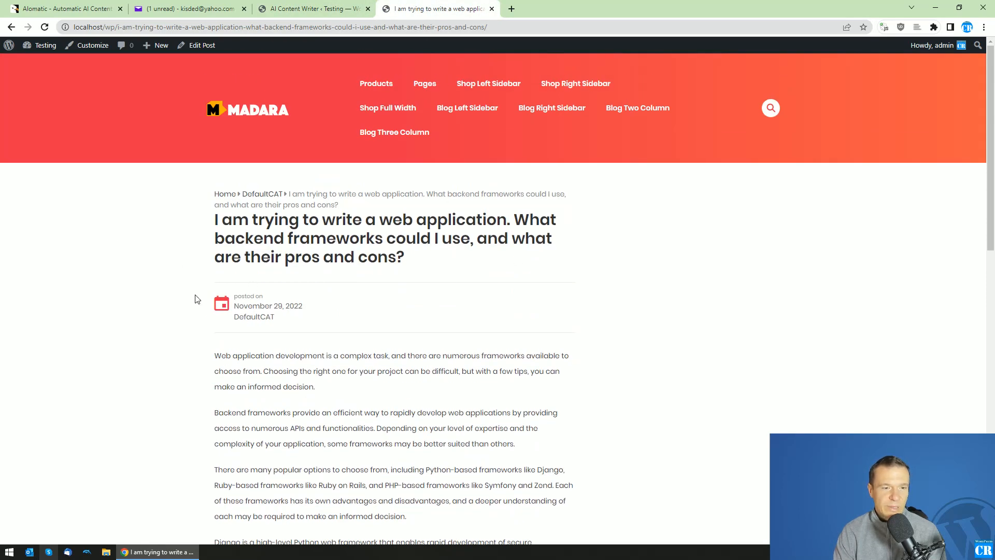
scroll("down", 3)
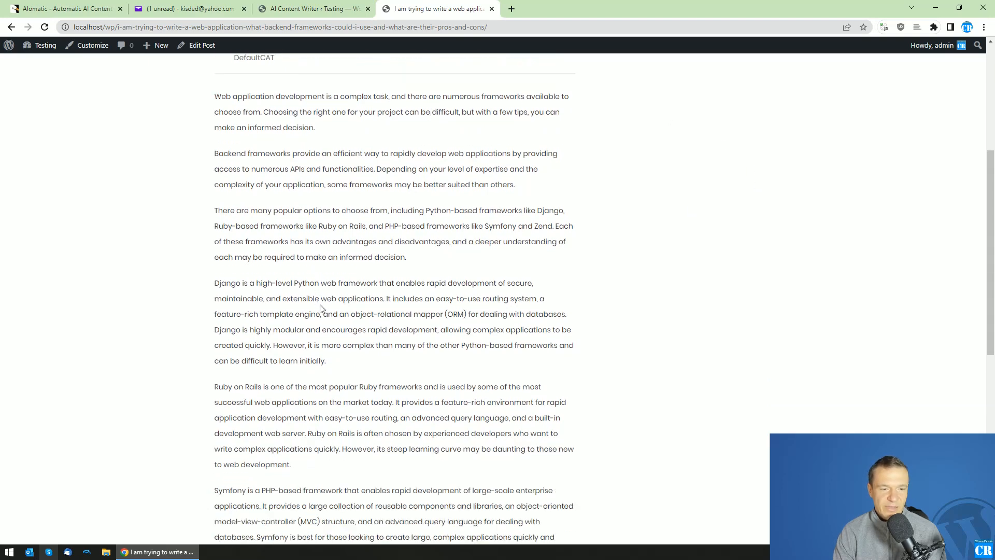
left_click(311, 8)
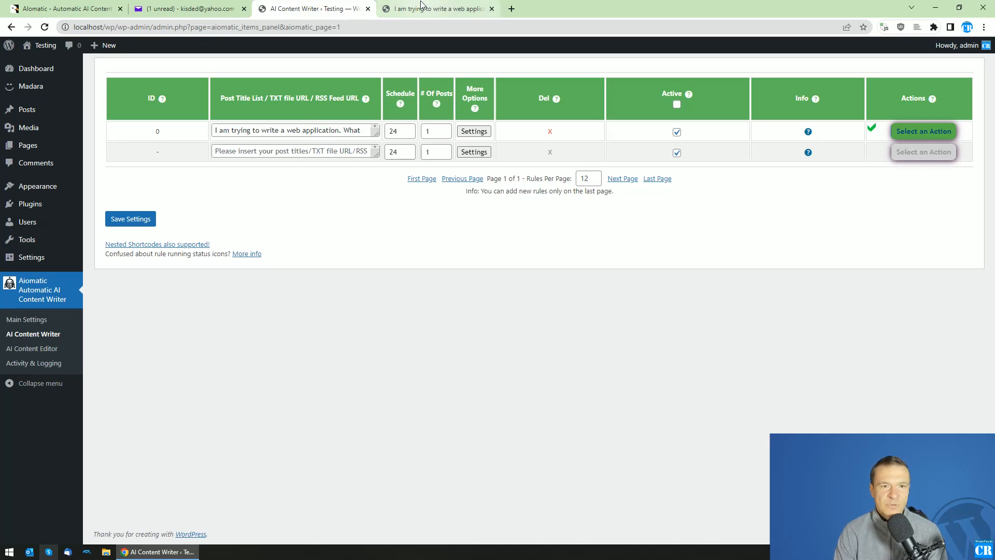
Read the shorter second post, marking 'Ruby', then view the rule's text-davinci-002 setting.
left_click(435, 9)
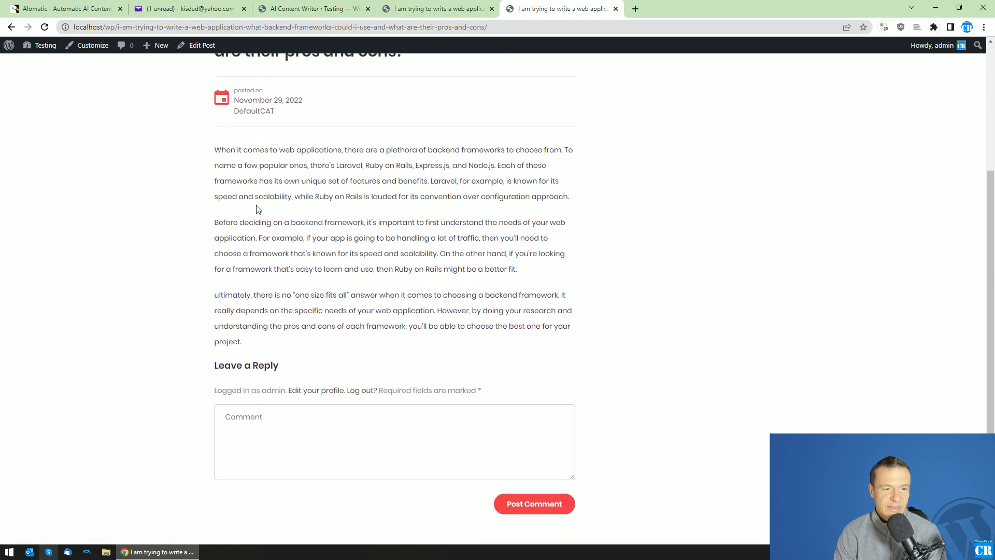
scroll("up", 3)
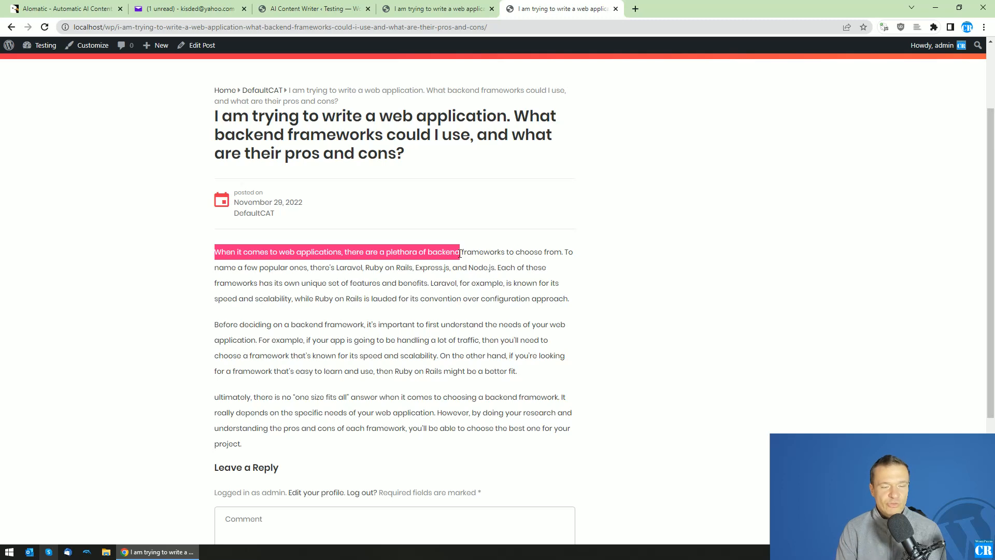
mouse_move(523, 273)
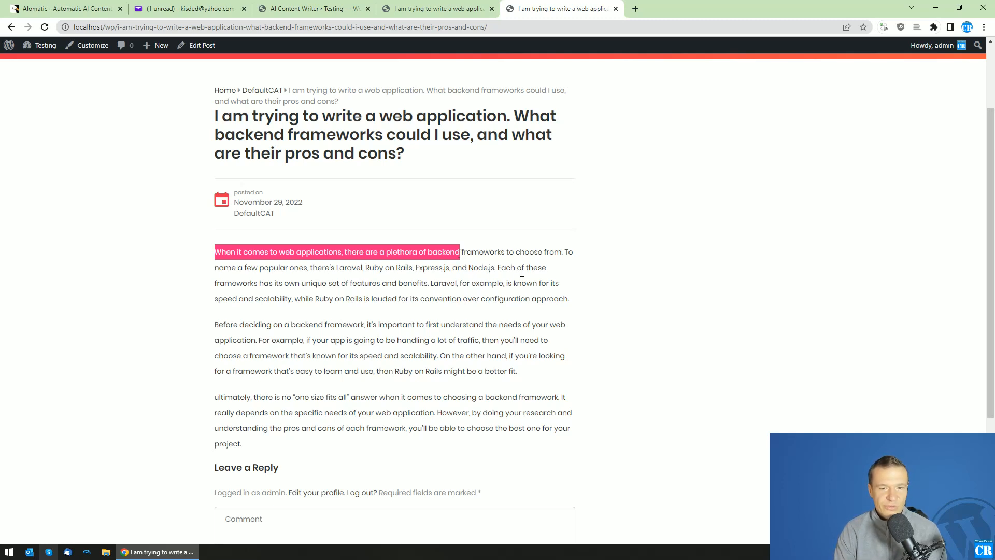
mouse_move(377, 283)
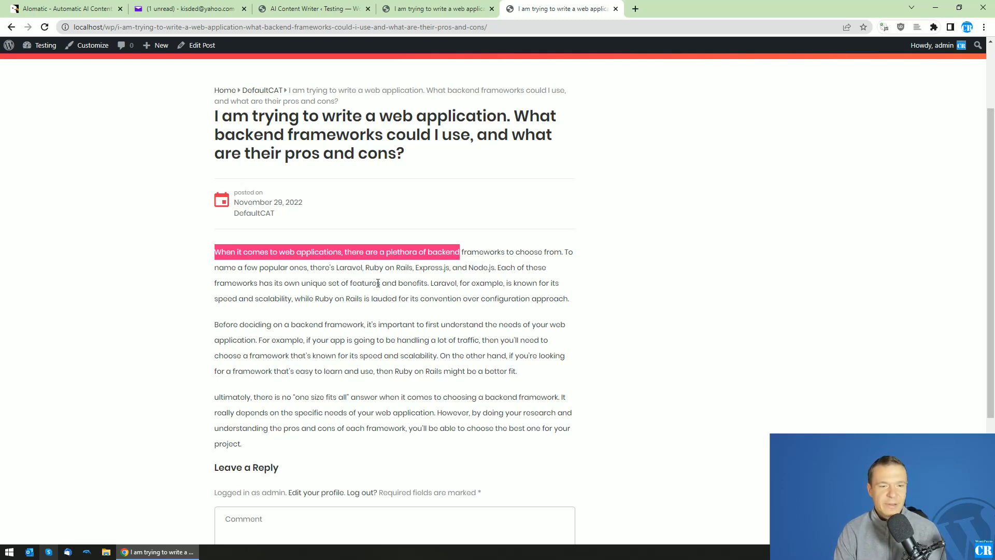
left_click(374, 267)
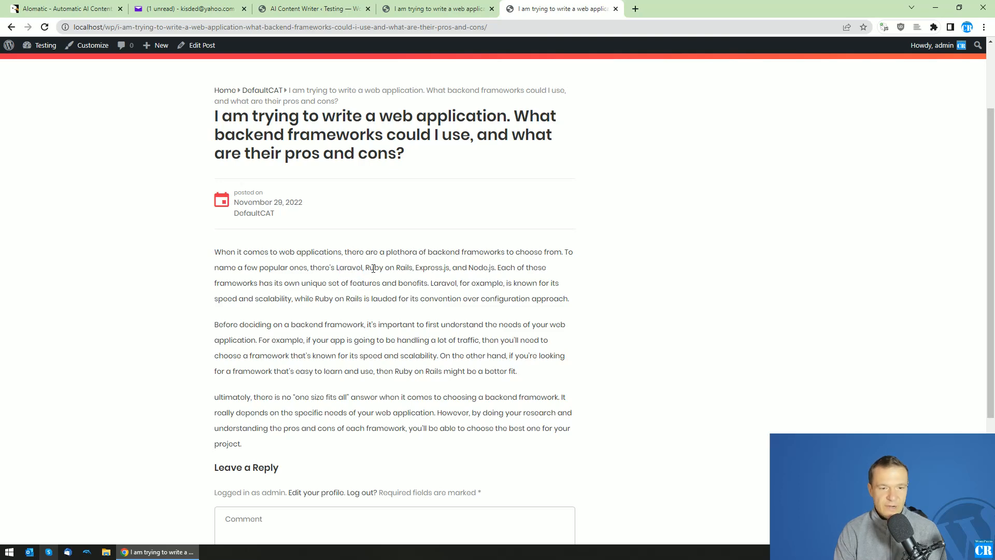
double_click(374, 267)
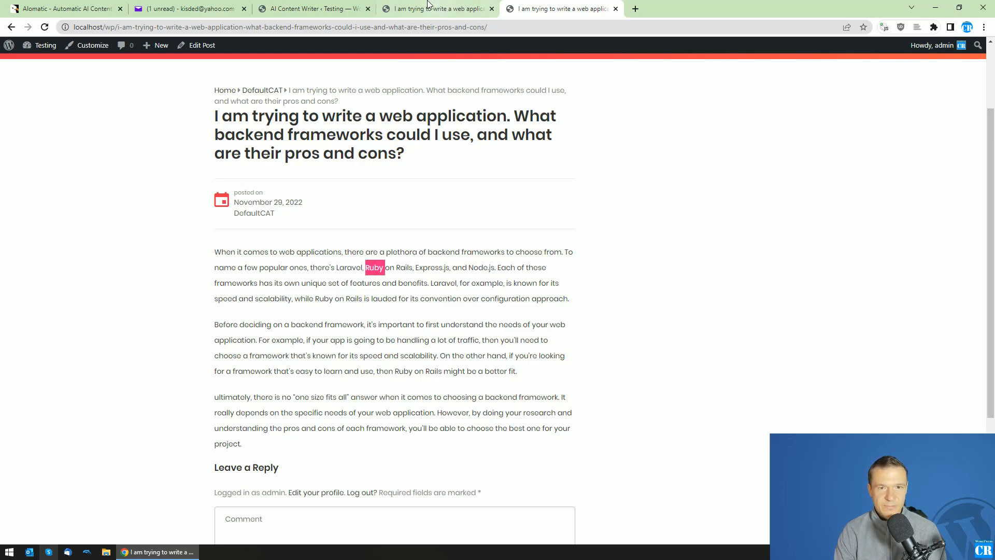
scroll("down", 3)
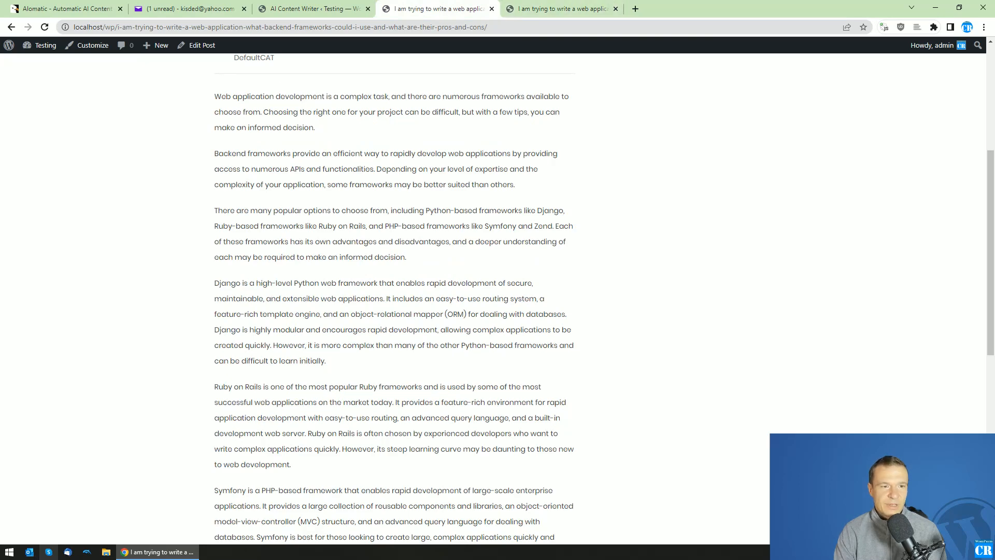
left_click(311, 8)
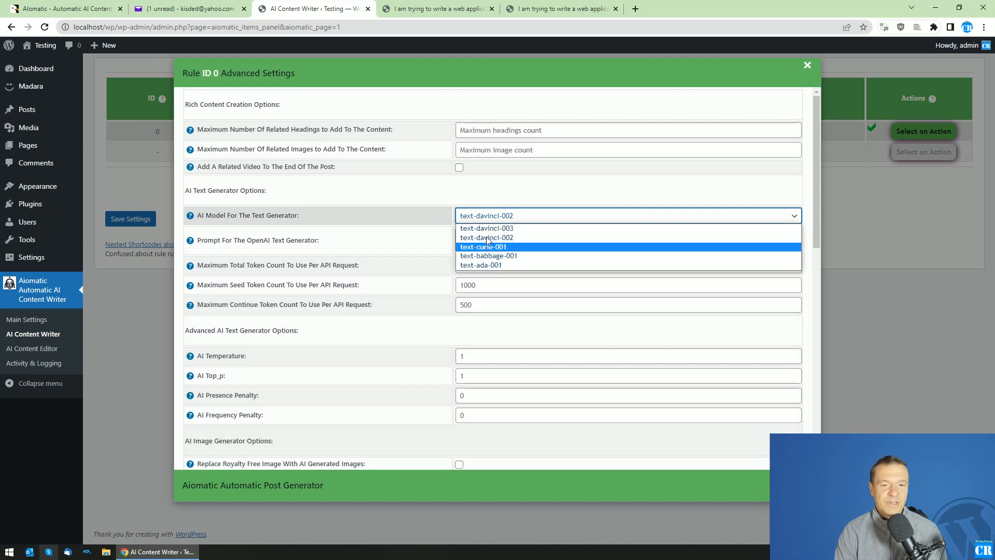
left_click(486, 228)
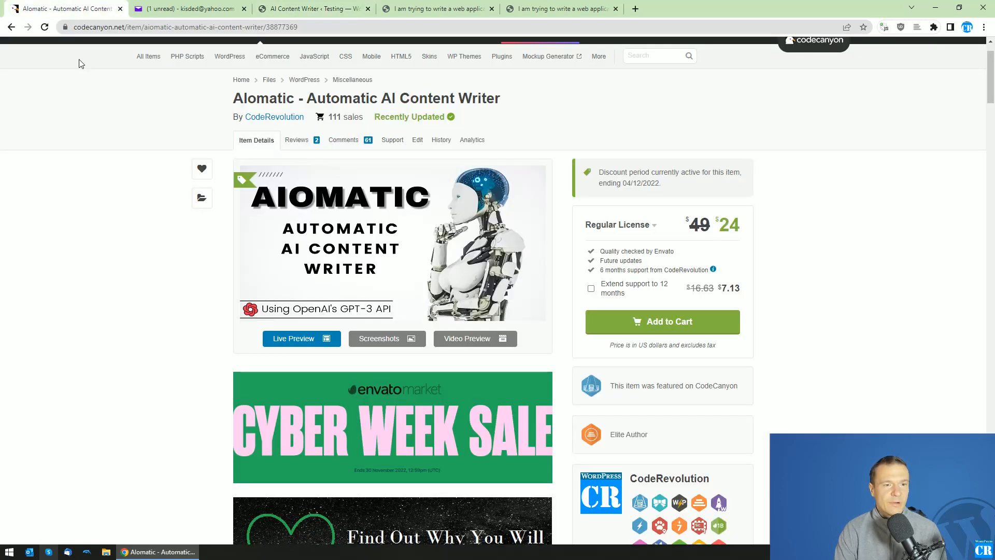
mouse_move(92, 185)
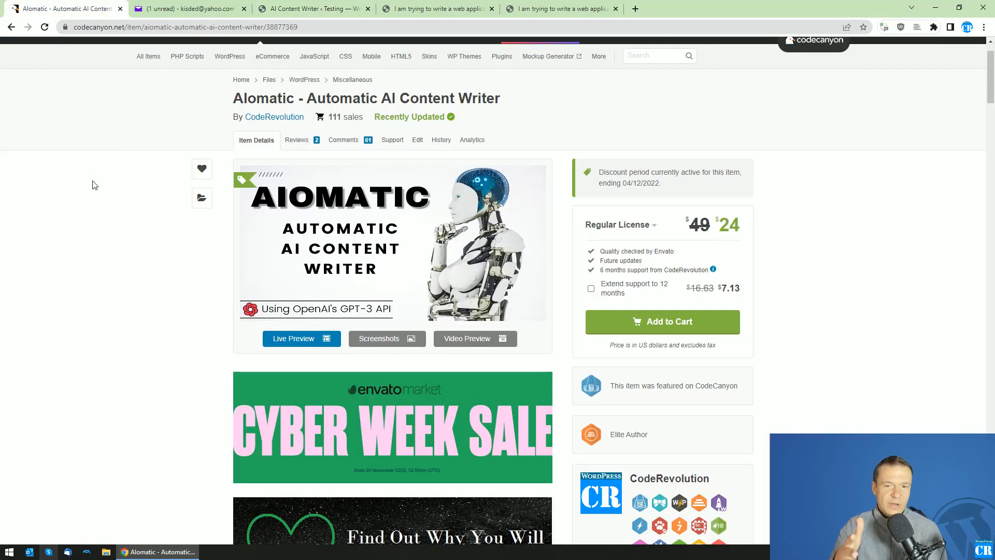
mouse_move(623, 182)
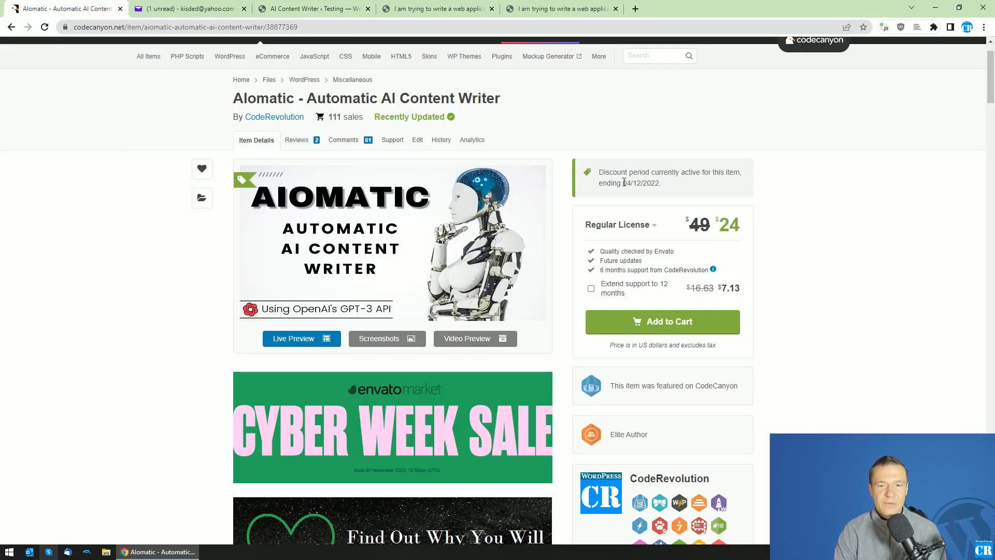
mouse_move(614, 142)
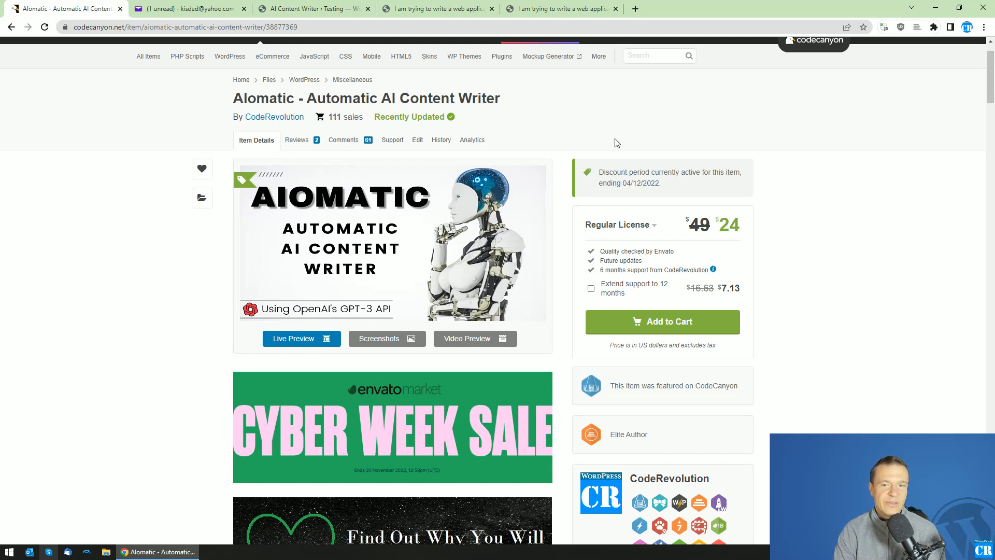